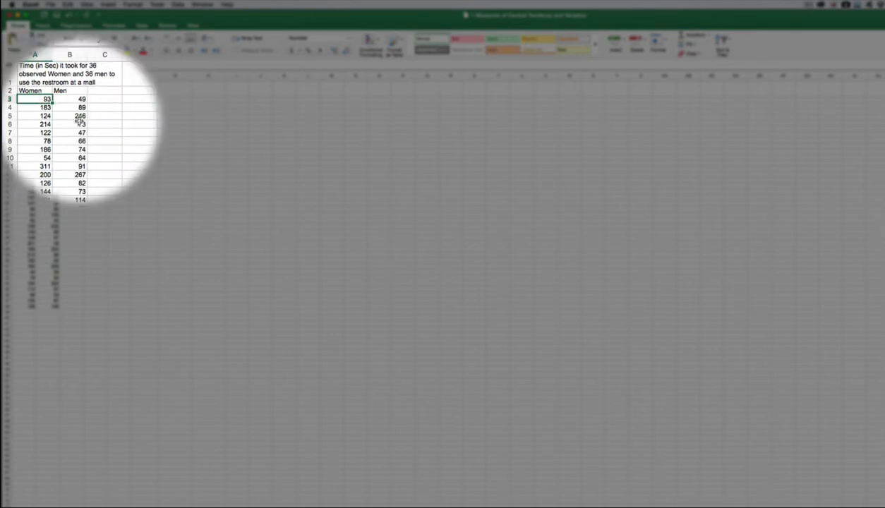
Merge and centre the restroom-time title across A1:C1 with Wrap Text kept on
{"action": "left_click", "coordinate": [46, 110]}
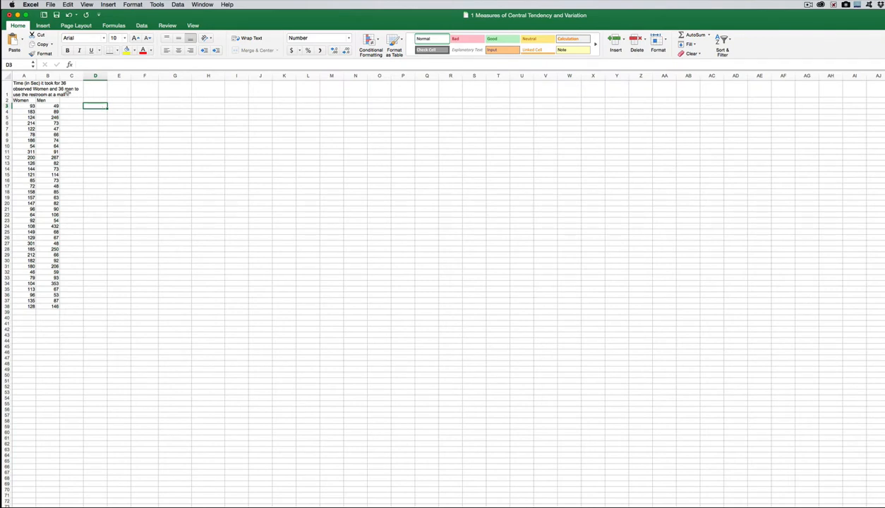
{"action": "left_click", "coordinate": [47, 88]}
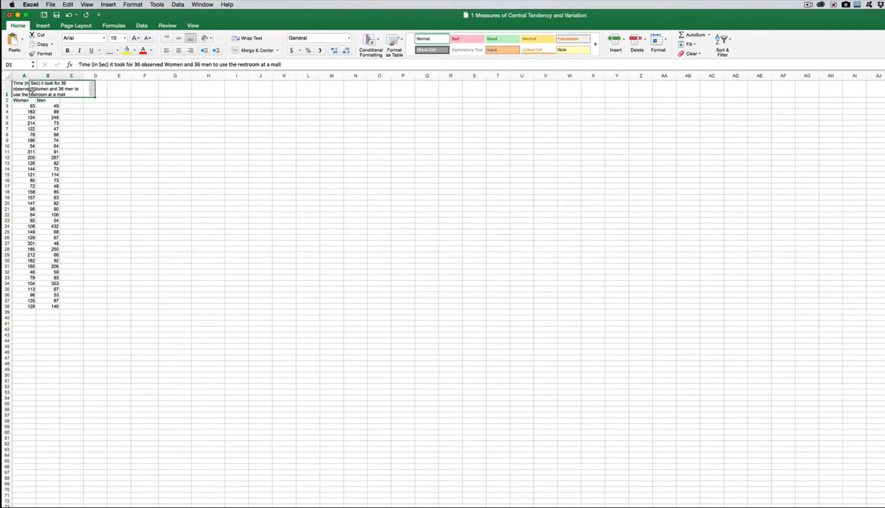
{"action": "left_click", "coordinate": [46, 88]}
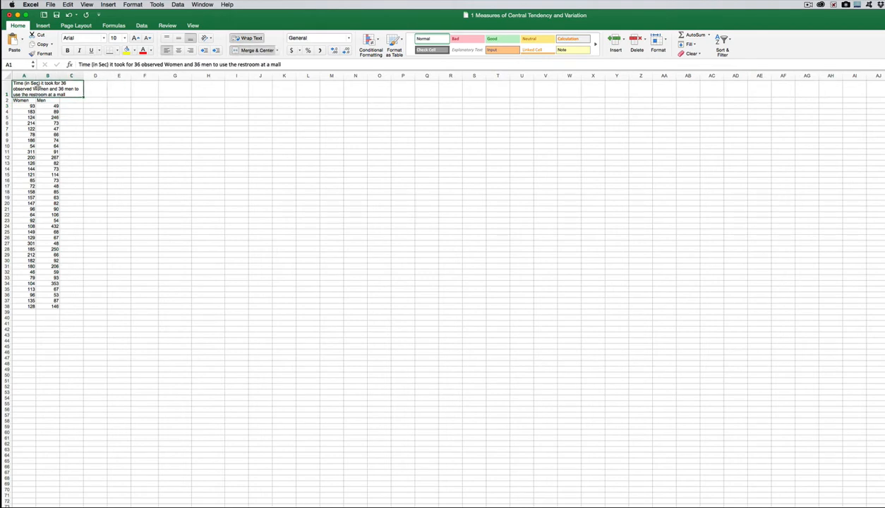
{"action": "mouse_move", "coordinate": [257, 51]}
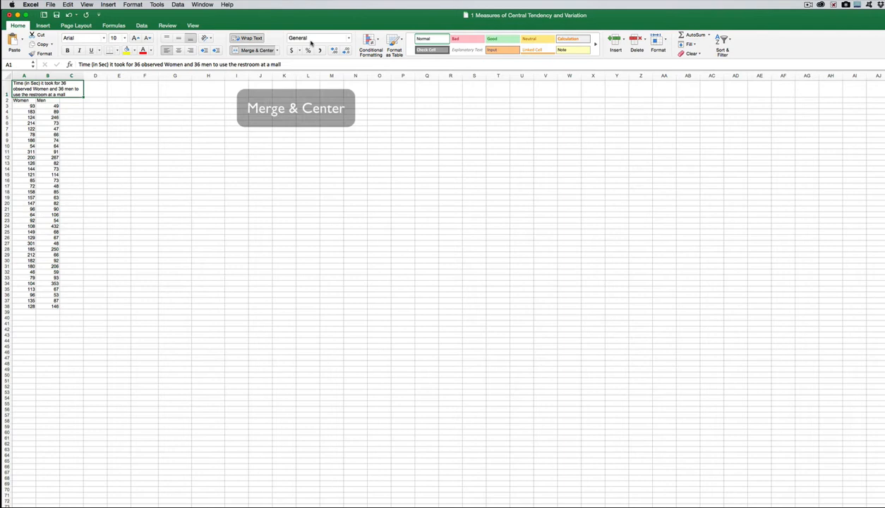
{"action": "mouse_move", "coordinate": [258, 50]}
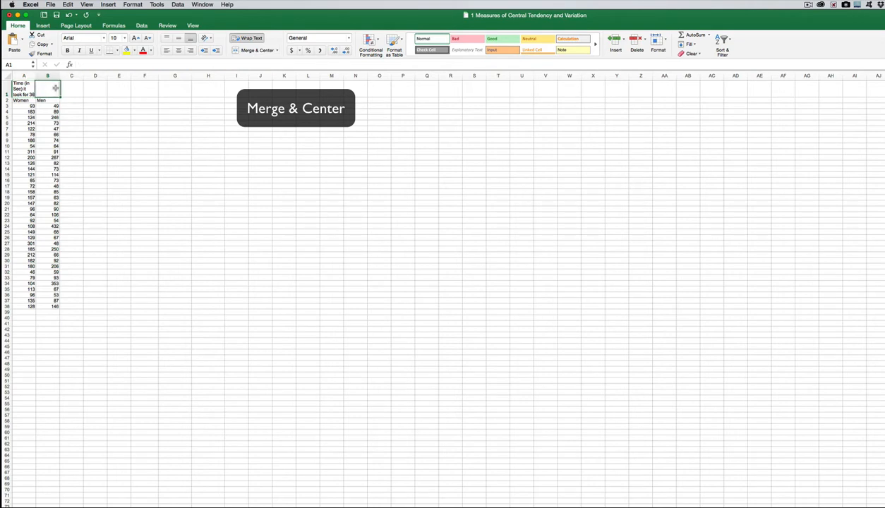
{"action": "left_click", "coordinate": [256, 50]}
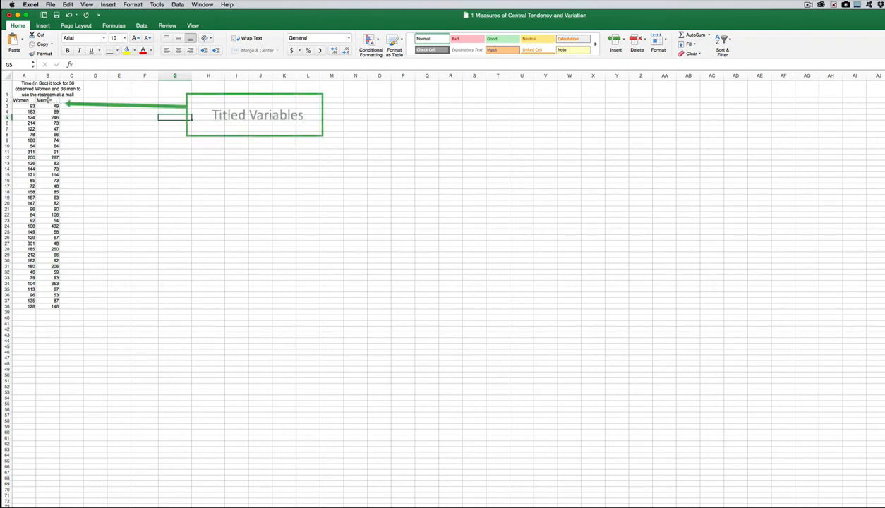
Start the summary block: Mean label in D3, Women in E2, Men in F2
{"action": "left_click", "coordinate": [21, 100]}
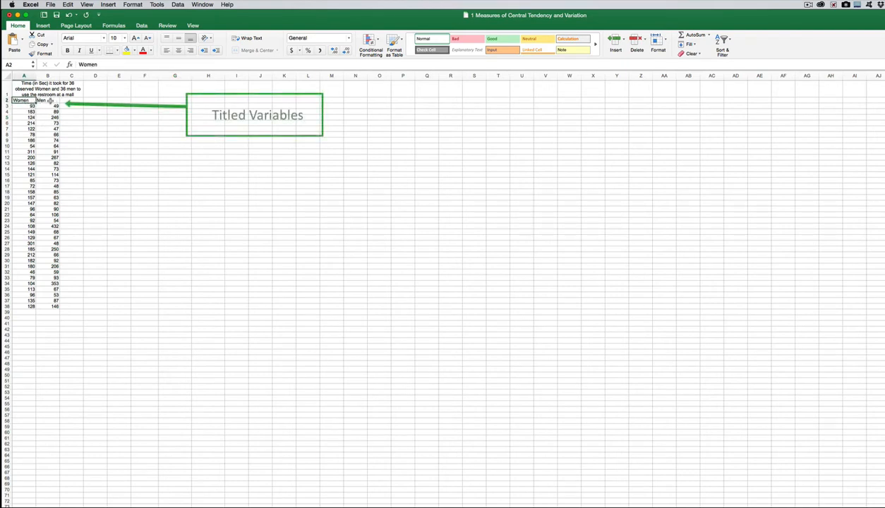
{"action": "left_click", "coordinate": [47, 99]}
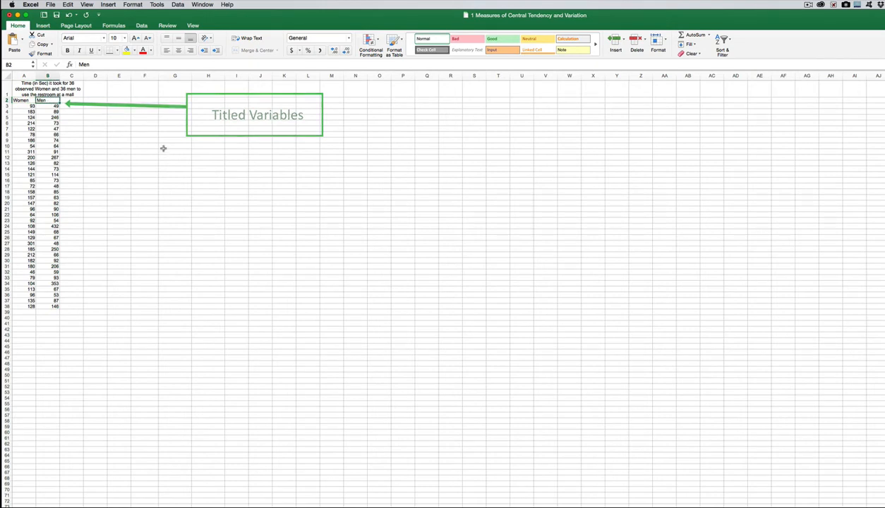
{"action": "left_click", "coordinate": [96, 106]}
{"action": "type", "text": "Mean"}
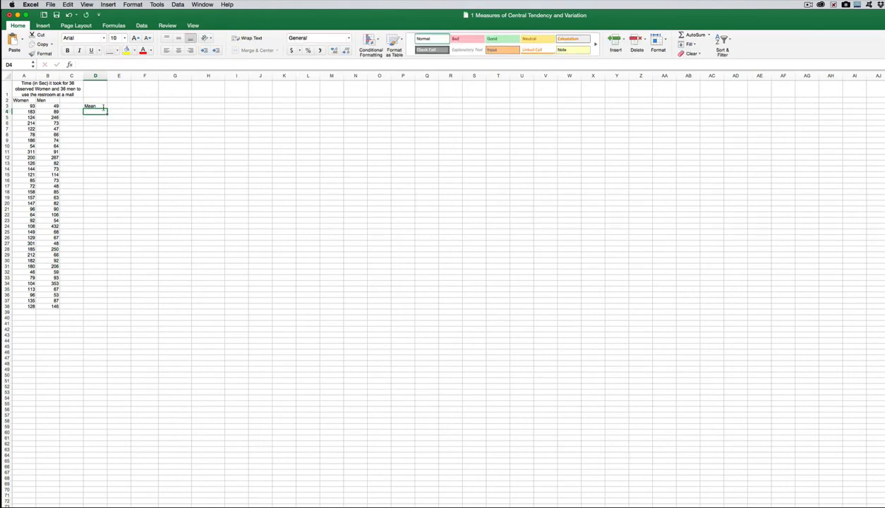
{"action": "left_click", "coordinate": [118, 94]}
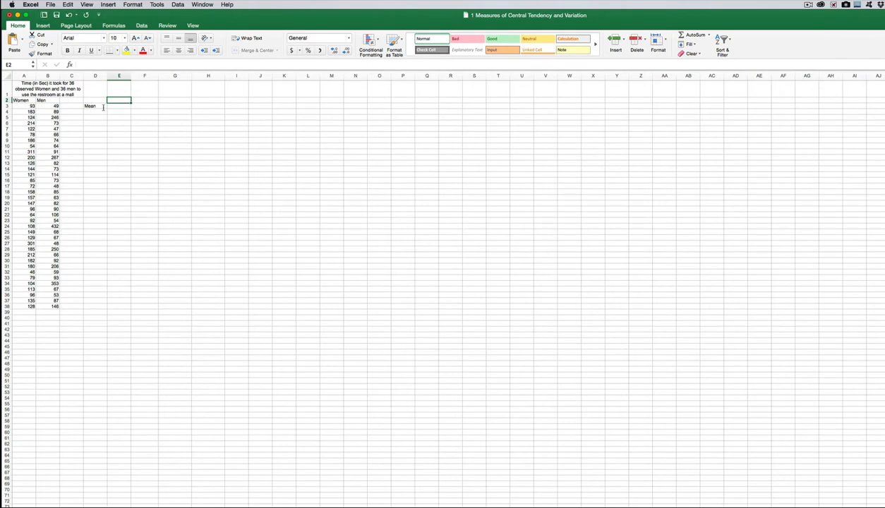
{"action": "type", "text": "Women"}
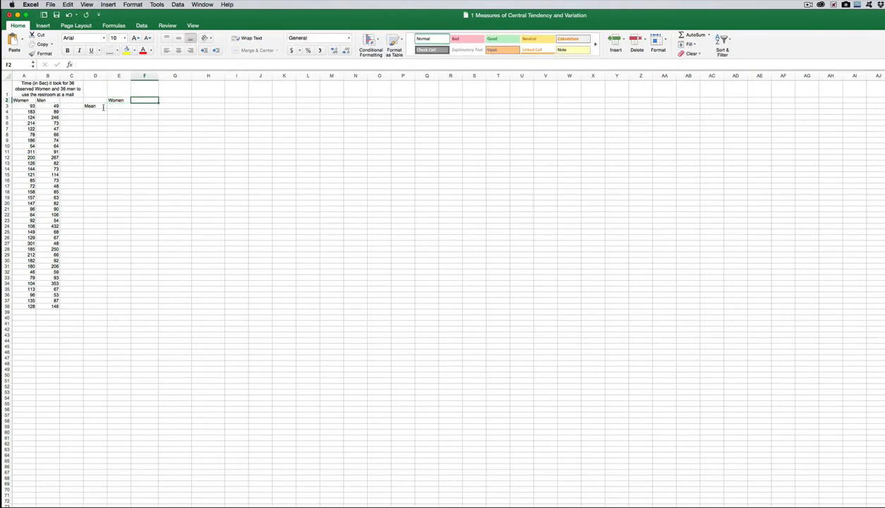
{"action": "type", "text": "Men"}
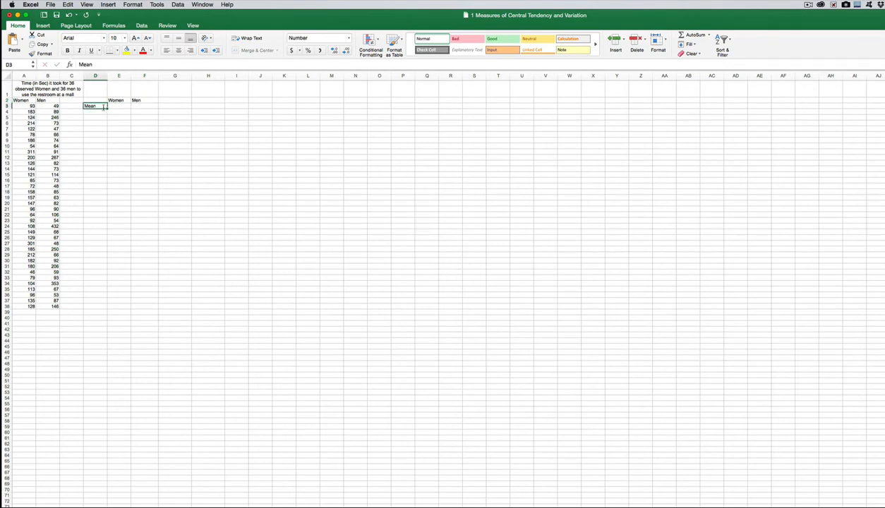
{"action": "left_click", "coordinate": [118, 106]}
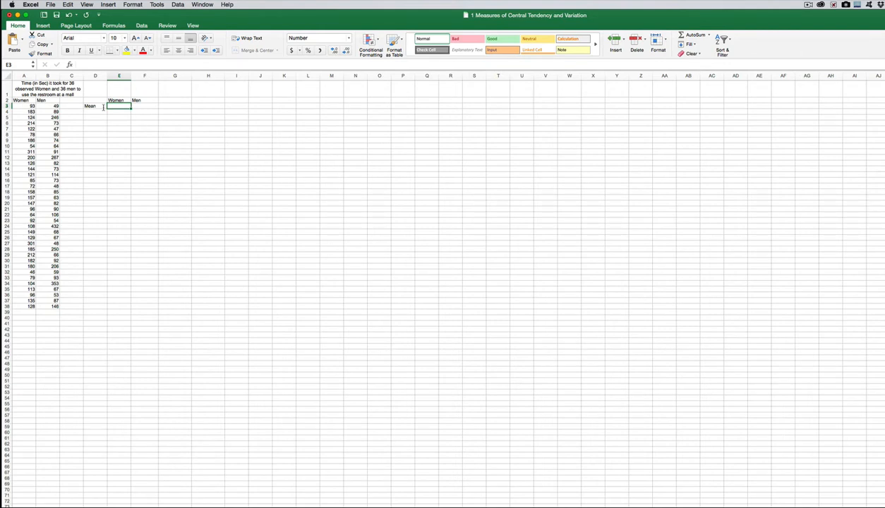
Enter the trial formula =2-1 in E3 giving 1.00, then begin a fresh formula
{"action": "type", "text": "="}
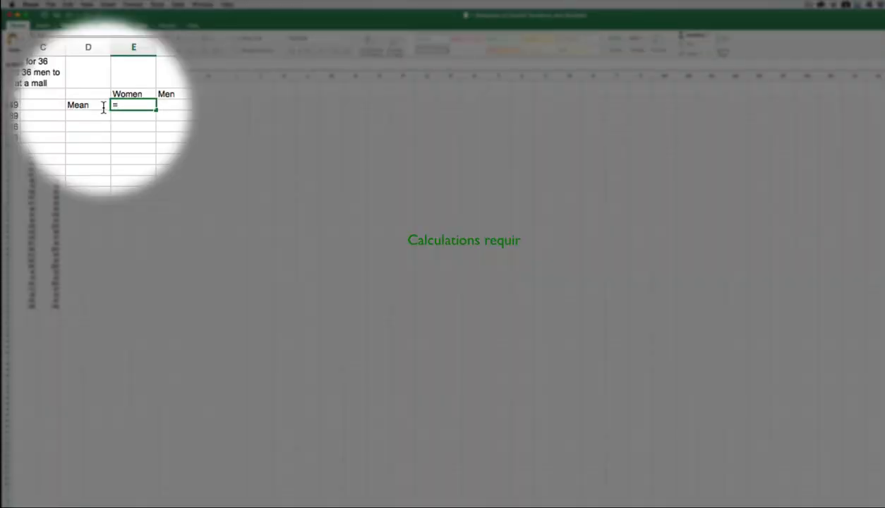
{"action": "type", "text": "2-"}
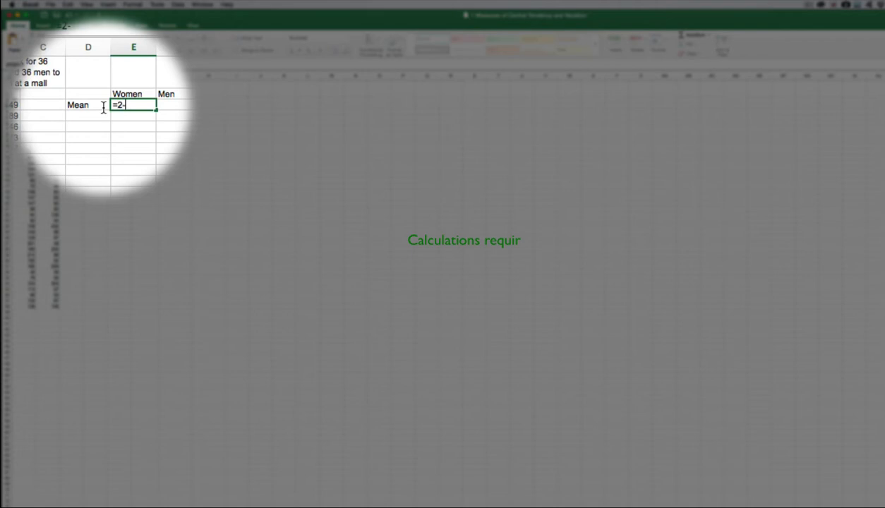
{"action": "type", "text": "1"}
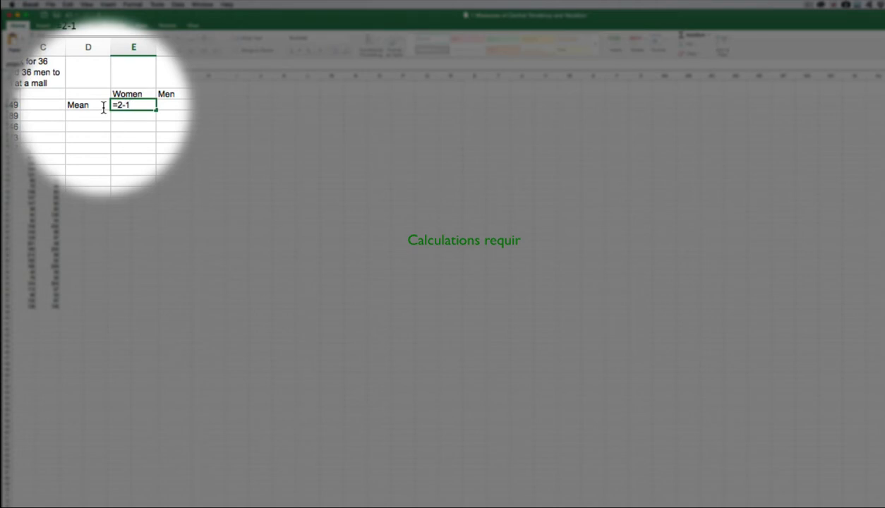
{"action": "key", "text": "Return"}
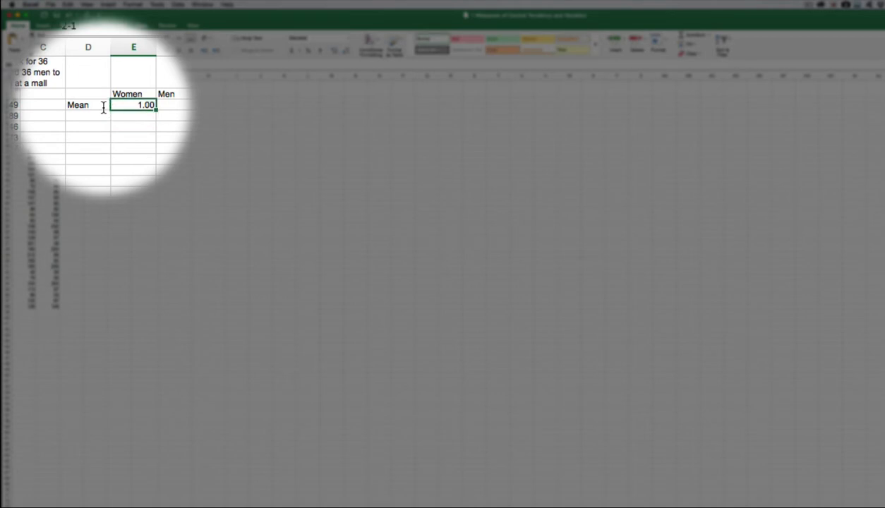
{"action": "type", "text": "="}
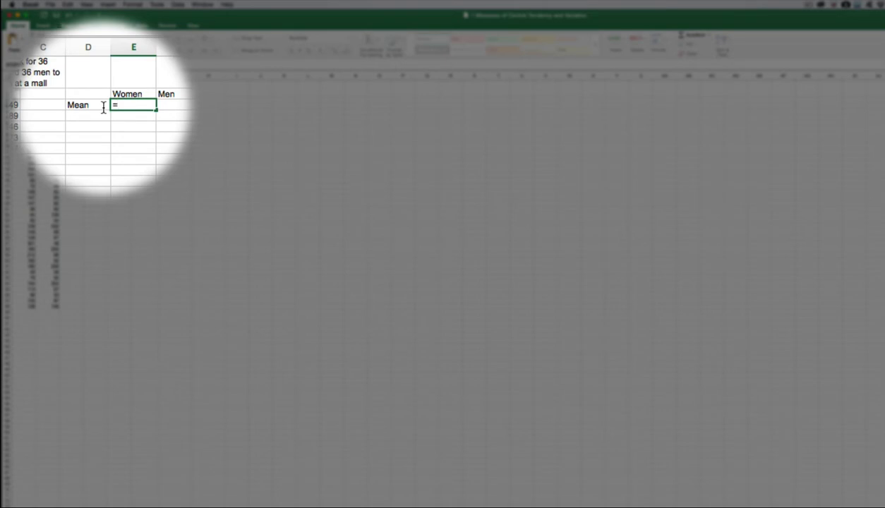
Begin an AVERAGE function in the Women mean cell E3, awaiting its range
{"action": "type", "text": "AVER"}
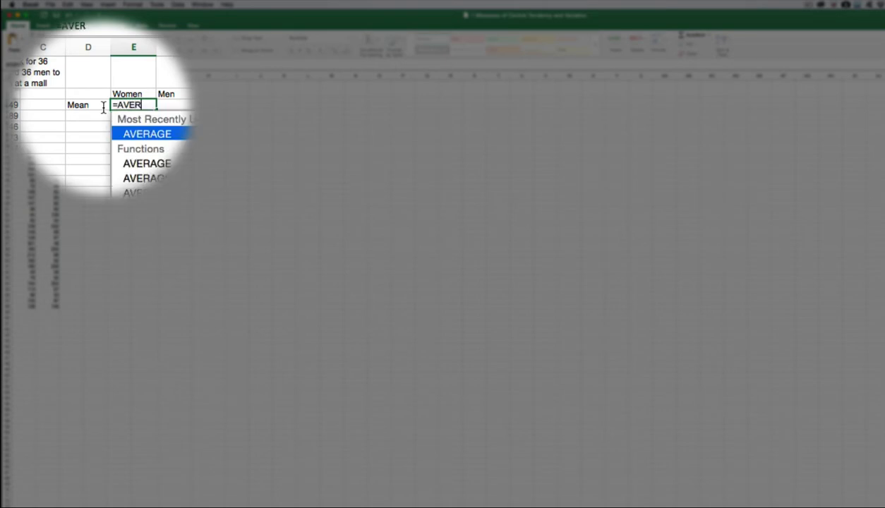
{"action": "type", "text": "AGE"}
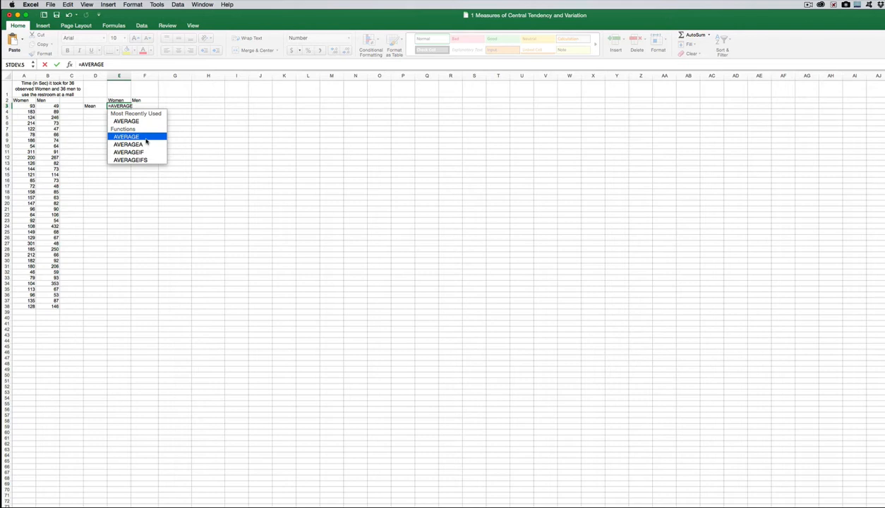
{"action": "mouse_move", "coordinate": [125, 120]}
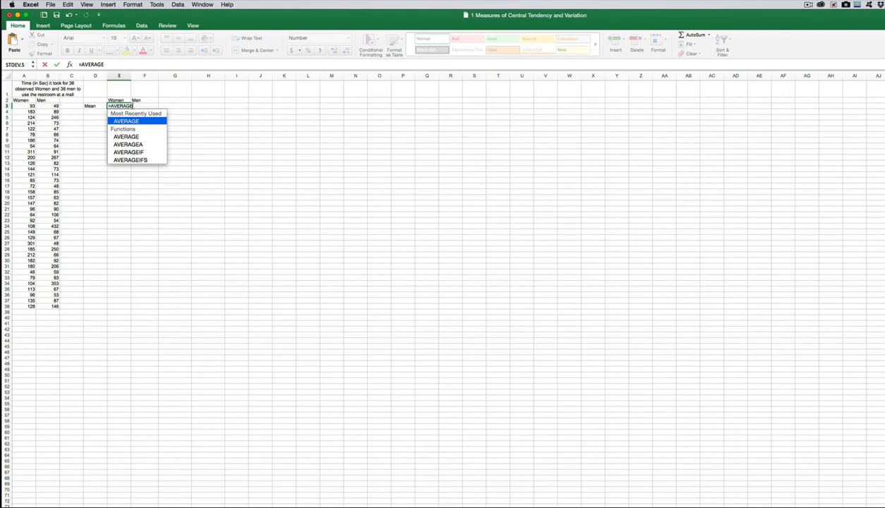
{"action": "key", "text": "Backspace"}
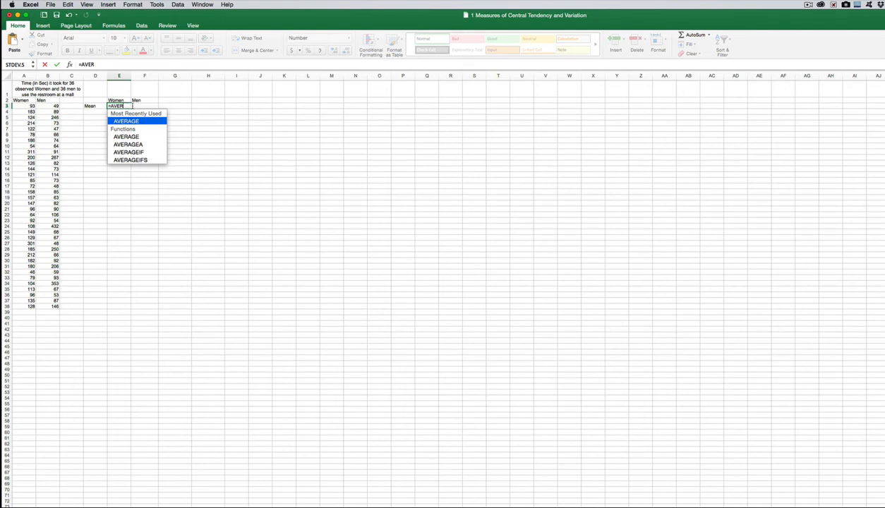
{"action": "type", "text": "=M"}
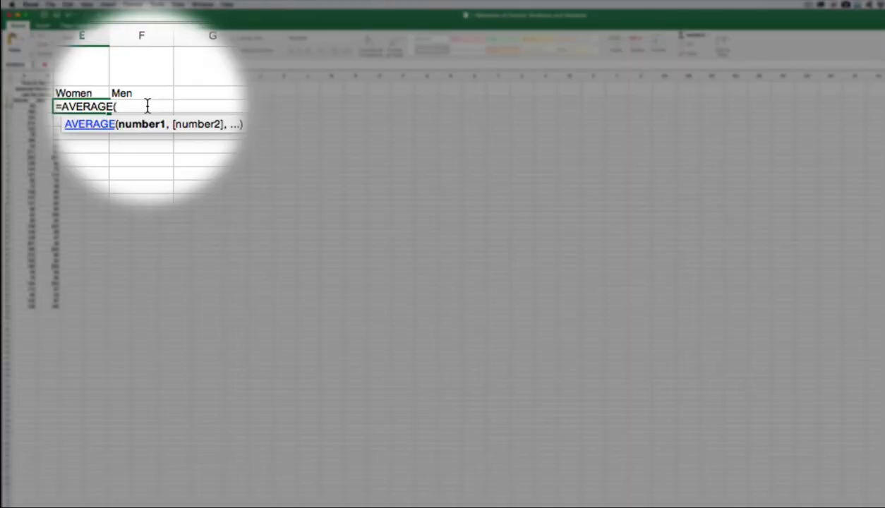
Point the Women AVERAGE formula at the times range A3:A38
{"action": "type", "text": "93, 188,"}
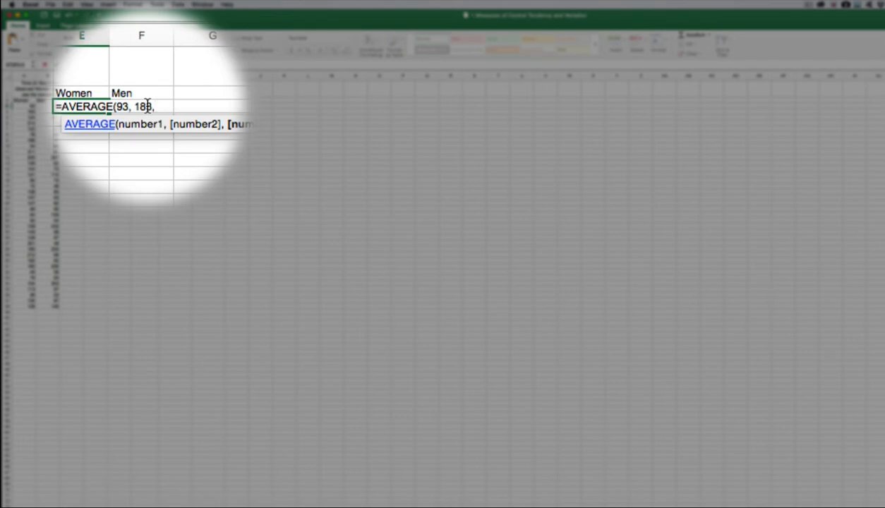
{"action": "key", "text": "backspace"}
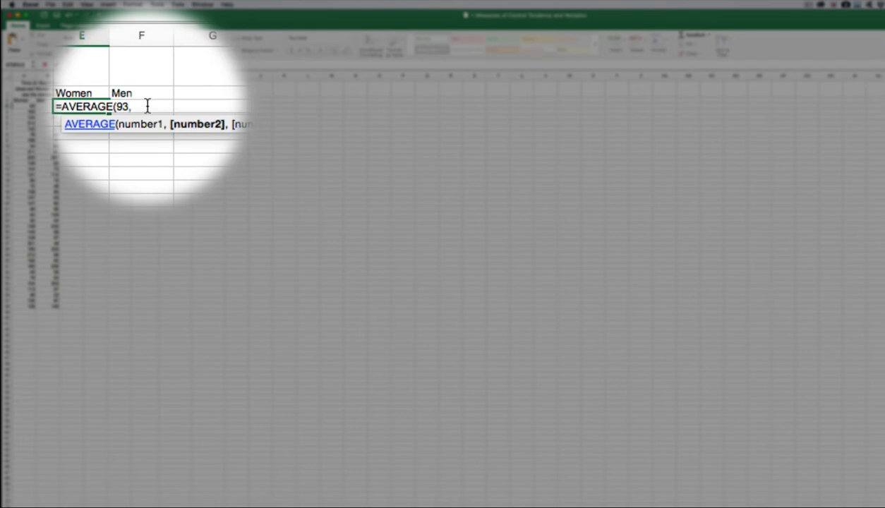
{"action": "key", "text": "backspace"}
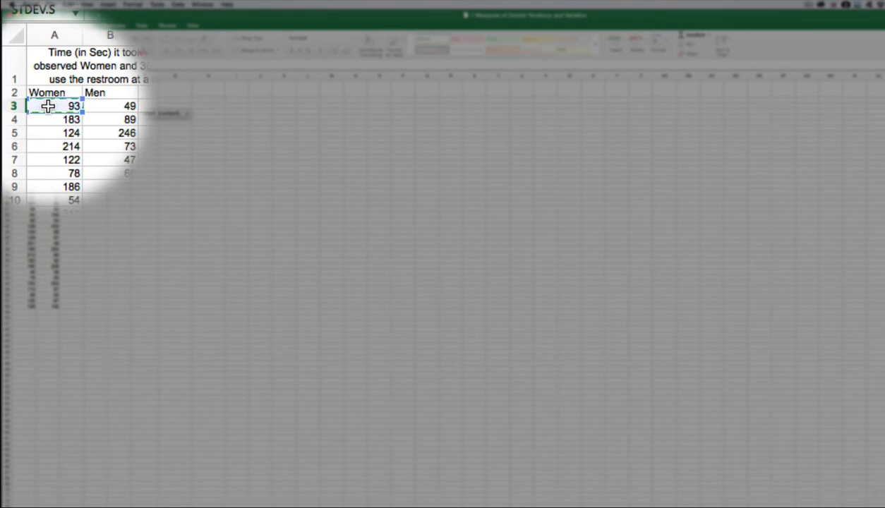
{"action": "left_click_drag", "start_coordinate": [54, 106], "coordinate": [54, 197]}
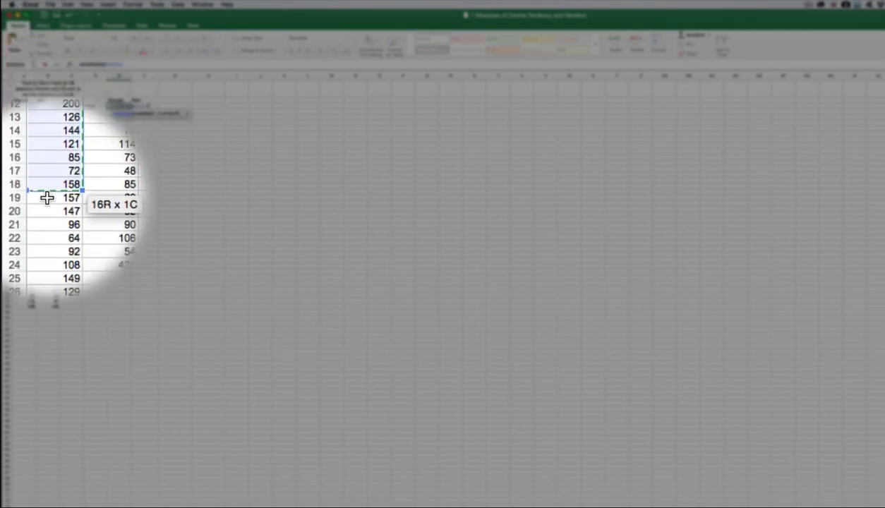
{"action": "left_click_drag", "start_coordinate": [48, 198], "coordinate": [51, 308]}
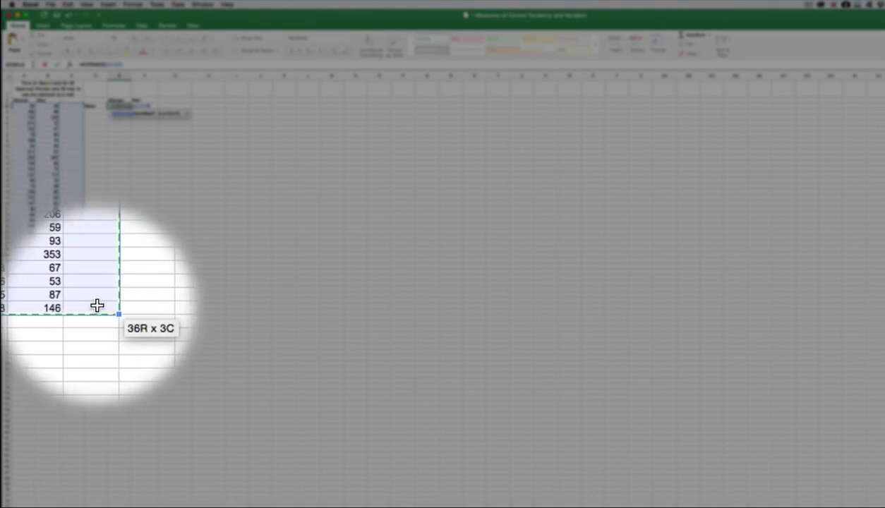
{"action": "left_click_drag", "start_coordinate": [97, 305], "coordinate": [67, 306]}
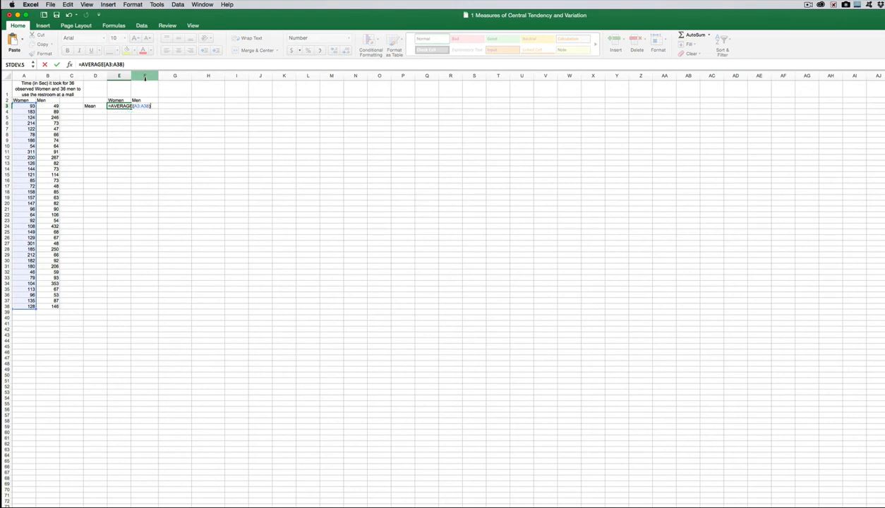
Commit =AVERAGE(A3:A38) in E3, showing the Women mean 138.17
{"action": "key", "text": "Return"}
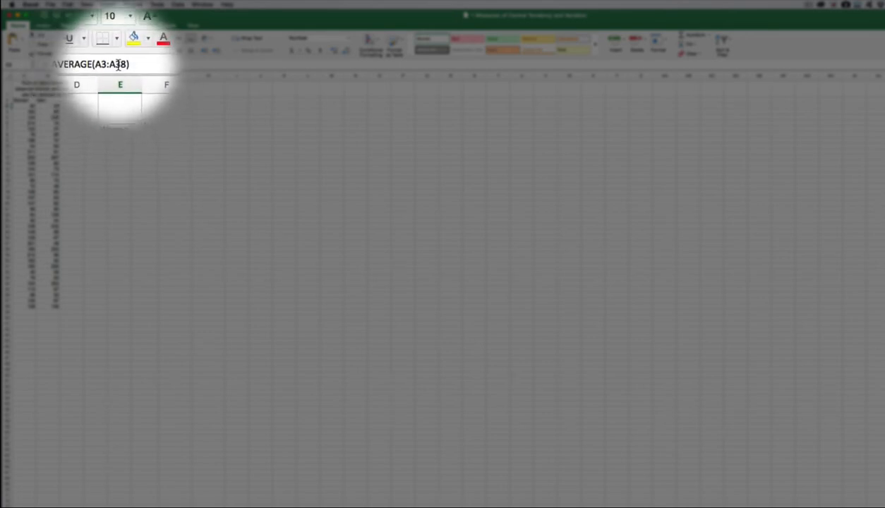
{"action": "key", "text": "Return"}
{"action": "type", "text": "=AVERAGE(B3:B38)"}
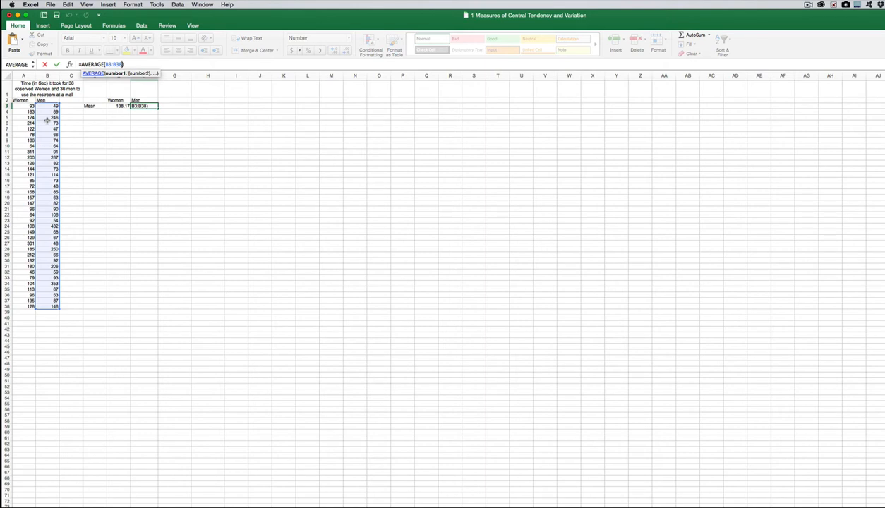
Enter the Men mean =AVERAGE(B3:B38) as 111.75 and correct the Women range to row 38
{"action": "key", "text": "Return"}
{"action": "type", "text": "=AVERAGE(A4:A39)"}
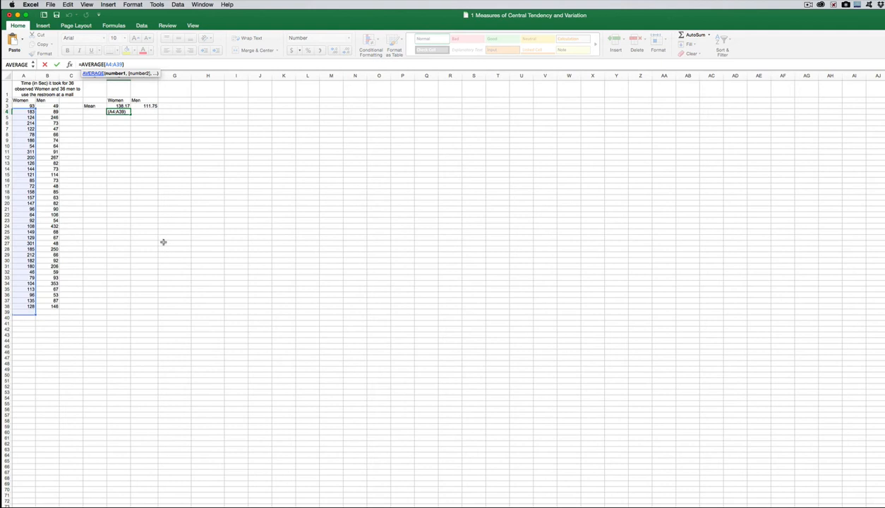
{"action": "key", "text": "Return"}
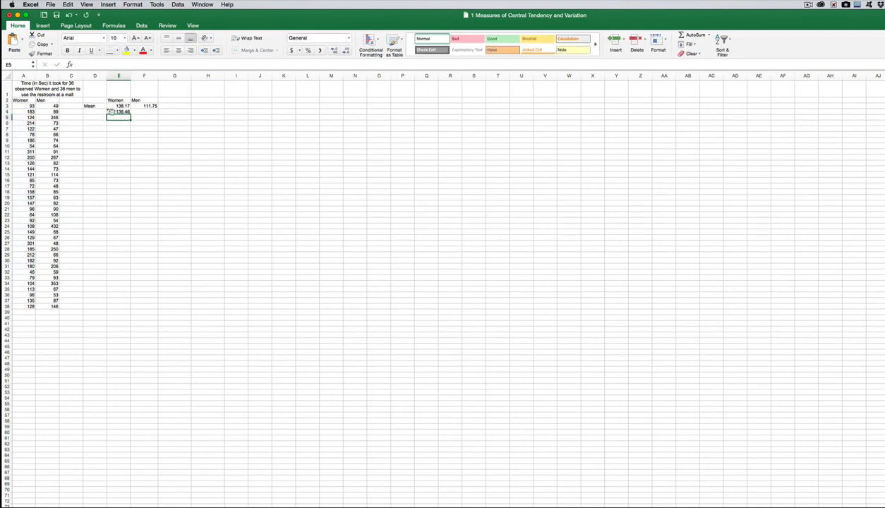
{"action": "left_click", "coordinate": [99, 113]}
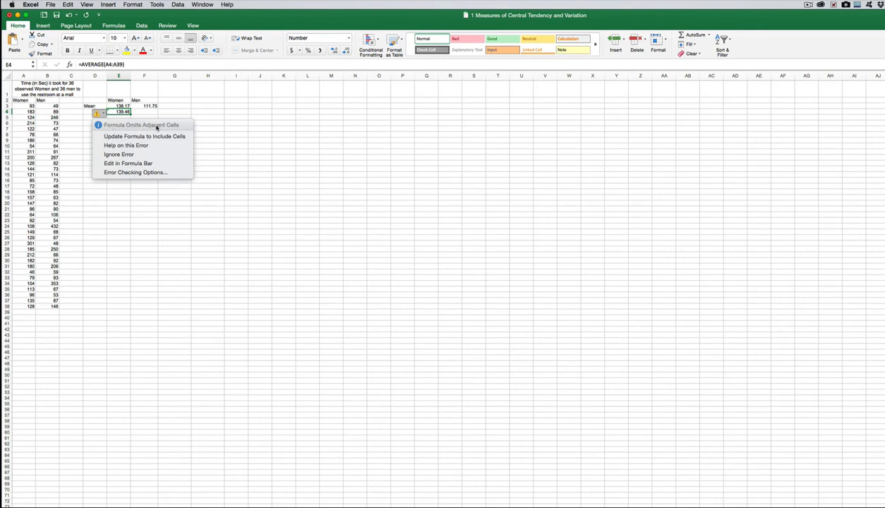
{"action": "mouse_move", "coordinate": [58, 116]}
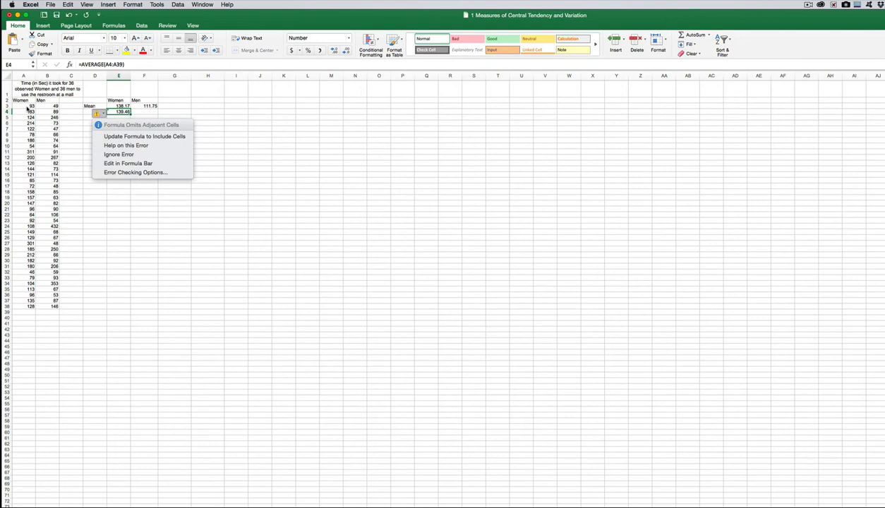
{"action": "left_click", "coordinate": [112, 122]}
{"action": "type", "text": "=AVERAGE(A3:A37)"}
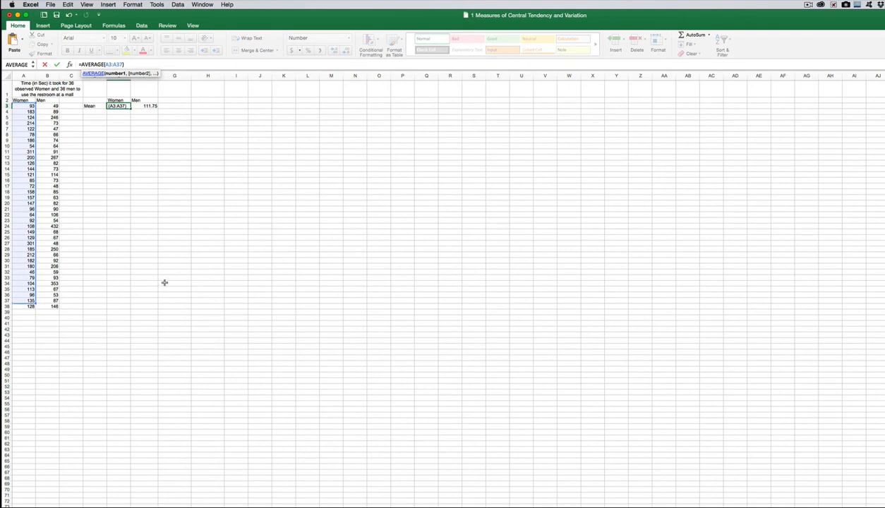
{"action": "key", "text": "Return"}
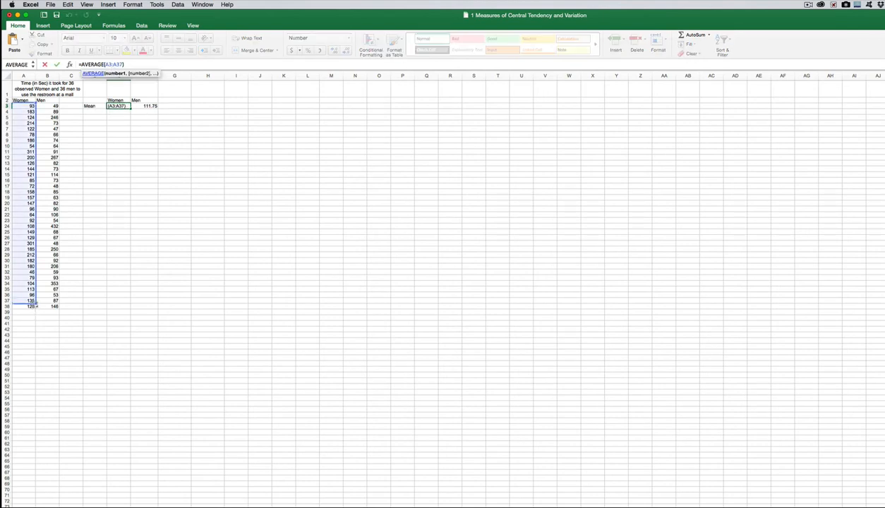
{"action": "key", "text": "Return"}
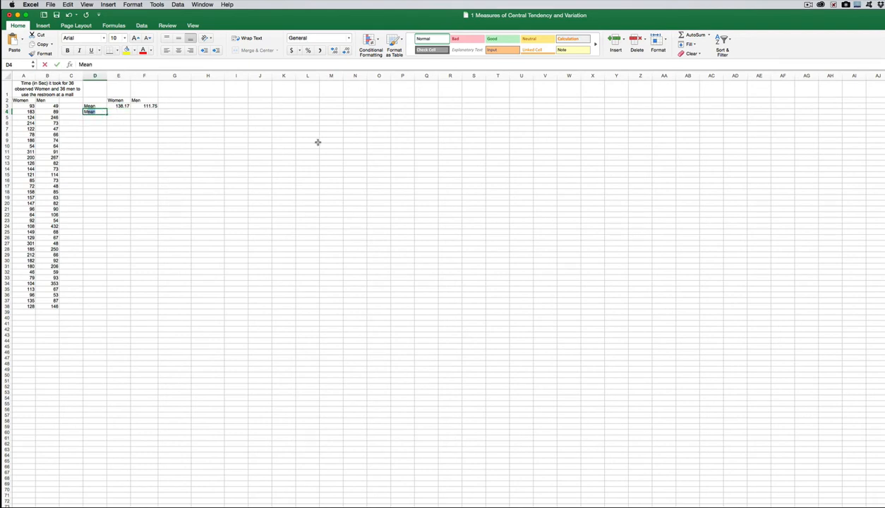
Add Median and Mode rows: medians 127.00 and 78.00, modes 96 and 73
{"action": "type", "text": "Median"}
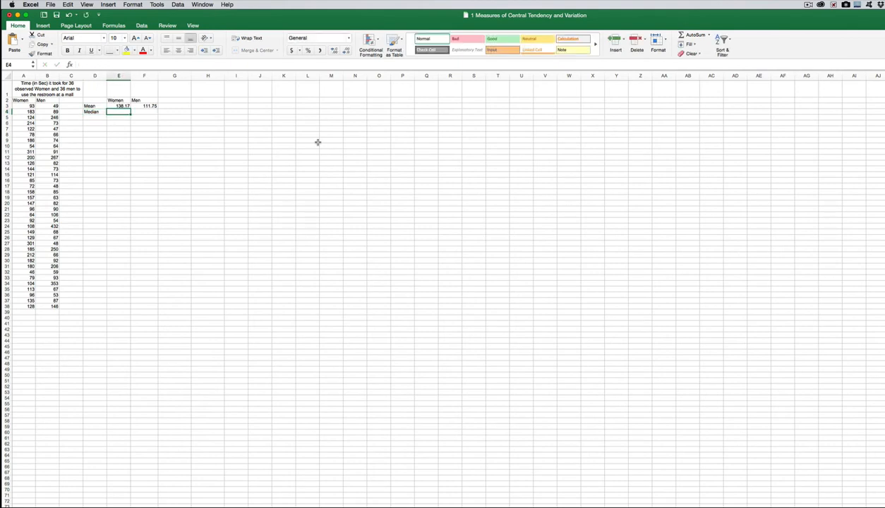
{"action": "type", "text": "=MEDIAN("}
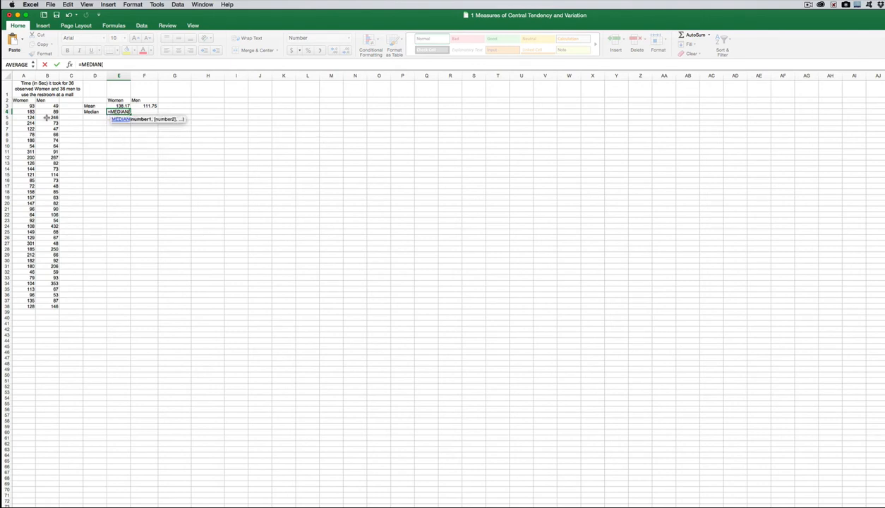
{"action": "left_click_drag", "start_coordinate": [24, 106], "coordinate": [24, 306]}
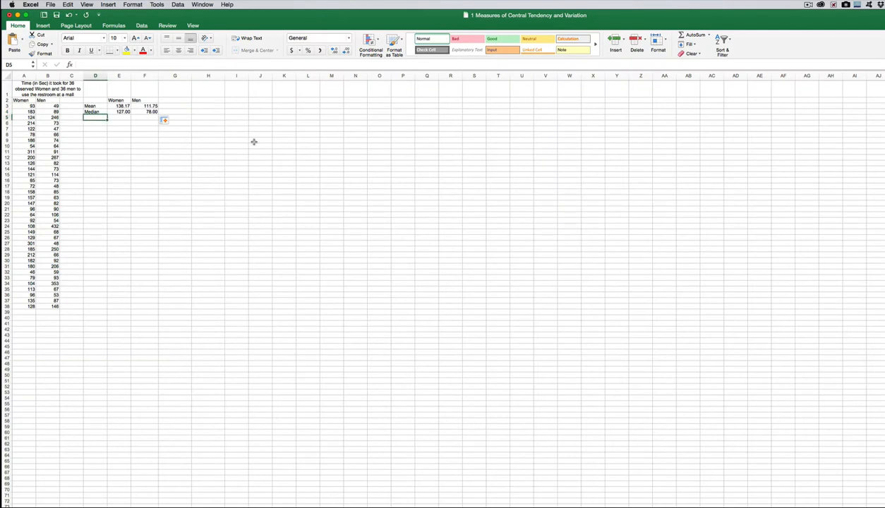
{"action": "type", "text": "Mode"}
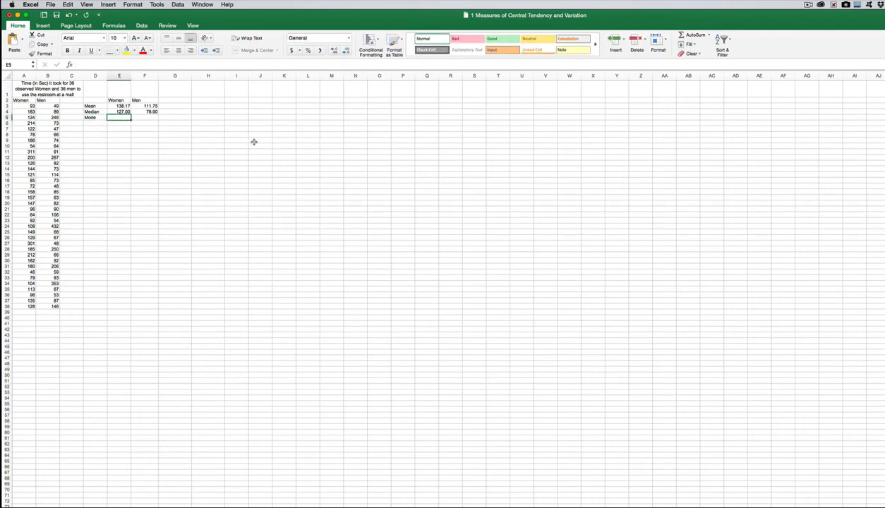
{"action": "type", "text": "=MODE("}
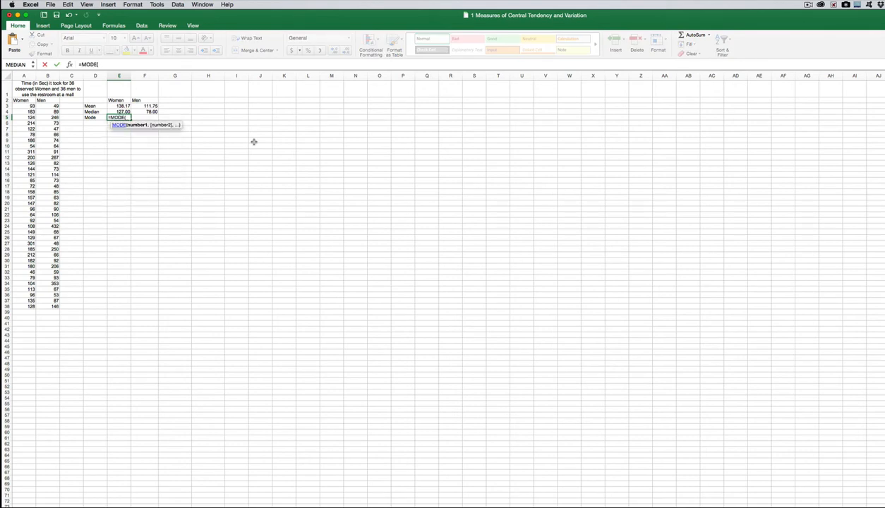
{"action": "left_click_drag", "start_coordinate": [23, 106], "coordinate": [23, 251]}
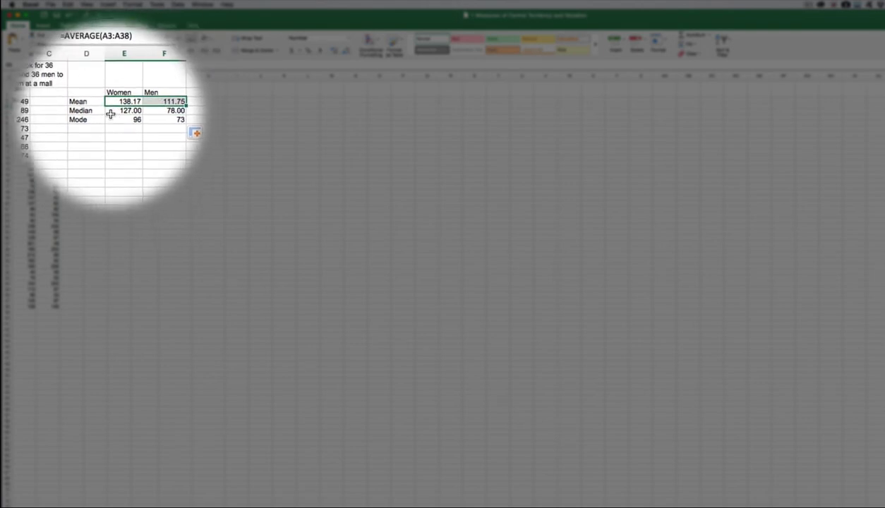
Format the Median results E4:F4 as Number with 0 decimal places (127 and 78)
{"action": "left_click", "coordinate": [149, 111]}
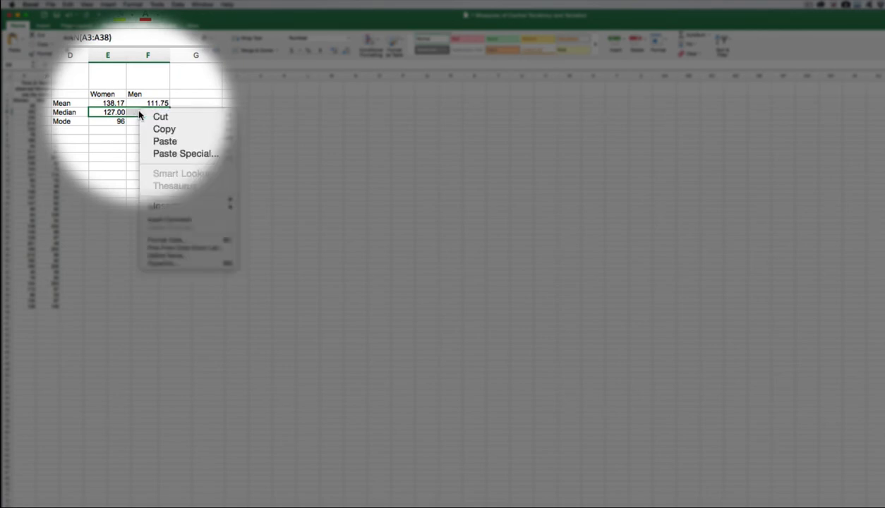
{"action": "mouse_move", "coordinate": [172, 135]}
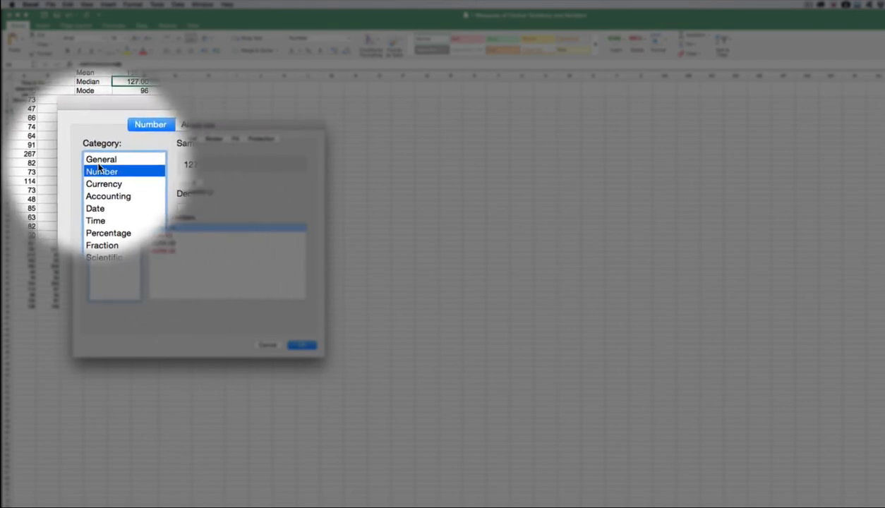
{"action": "left_click", "coordinate": [100, 159]}
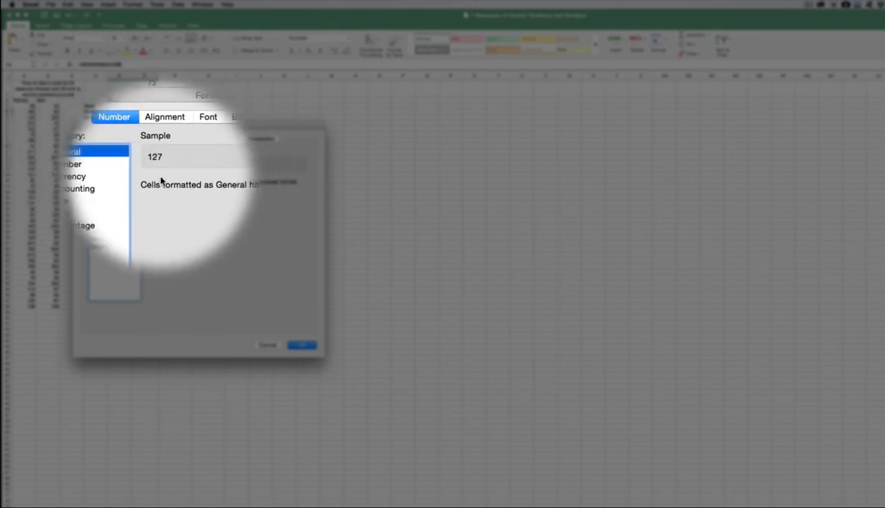
{"action": "left_click", "coordinate": [101, 168]}
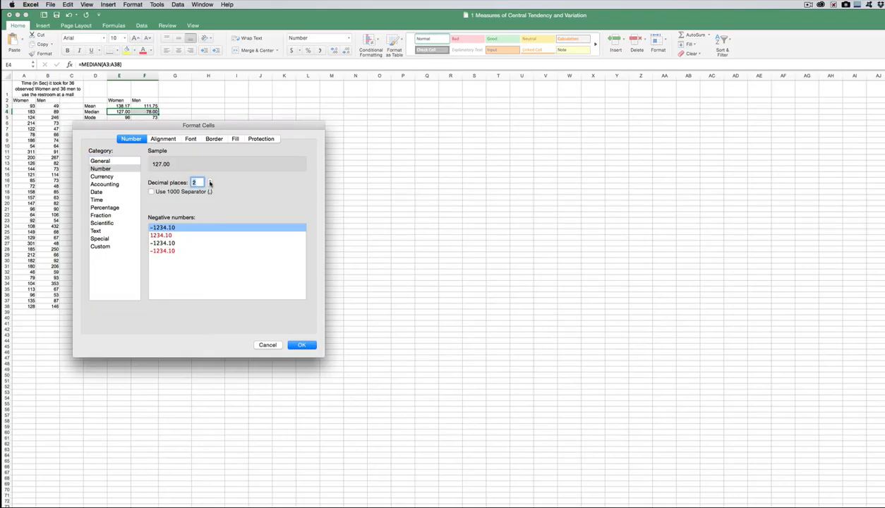
{"action": "left_click", "coordinate": [209, 184]}
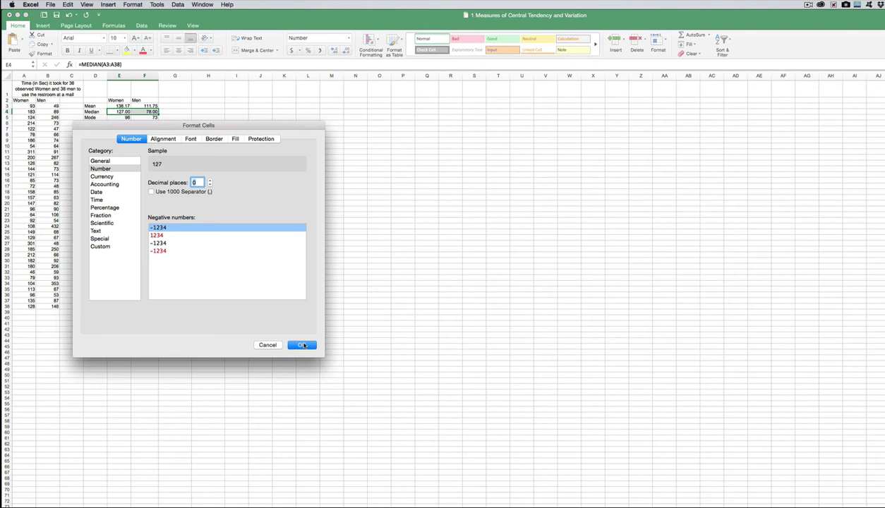
{"action": "left_click", "coordinate": [301, 346]}
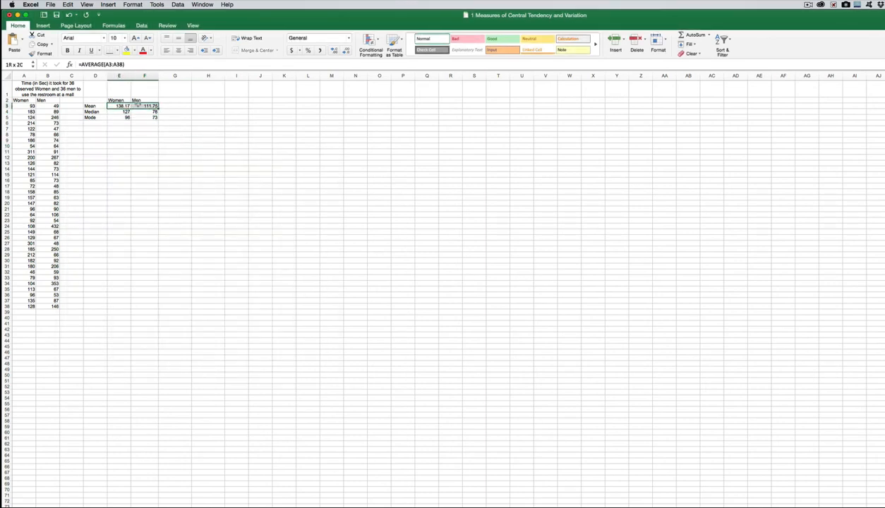
Give the Mean results a two-decimal Number format and widen column E
{"action": "right_click", "coordinate": [120, 106]}
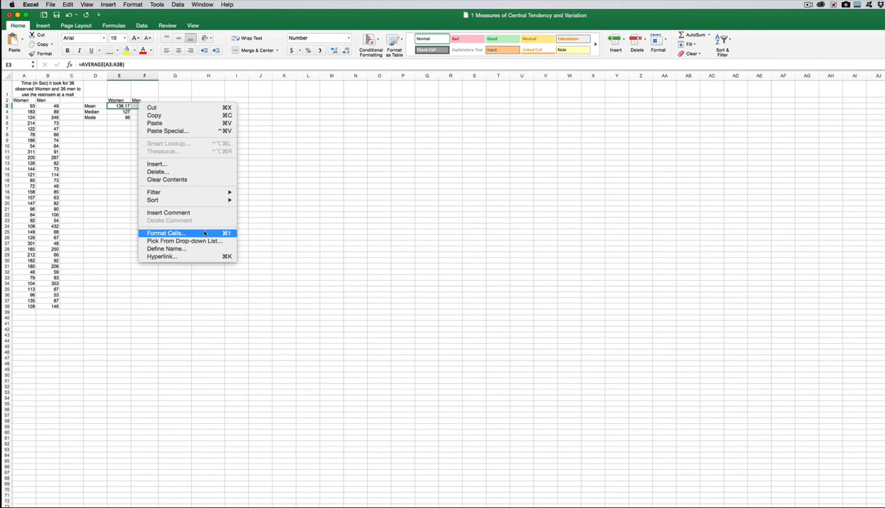
{"action": "left_click", "coordinate": [166, 233]}
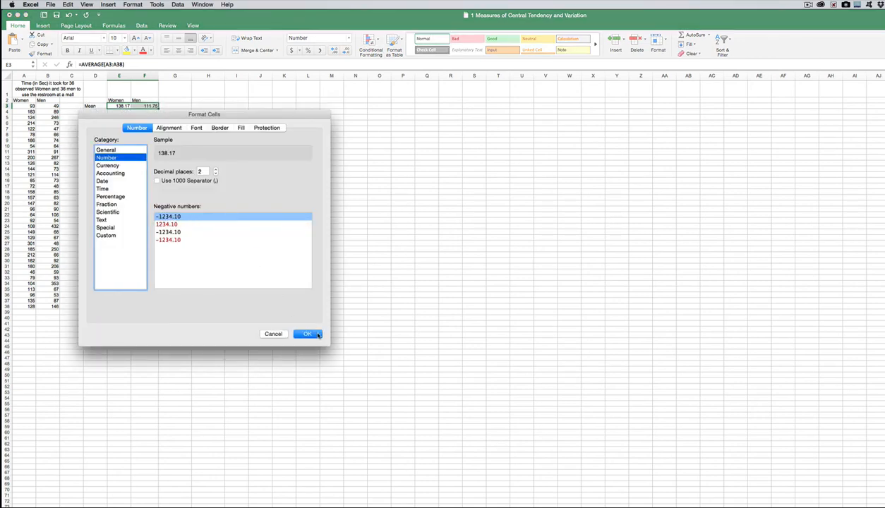
{"action": "left_click", "coordinate": [307, 334]}
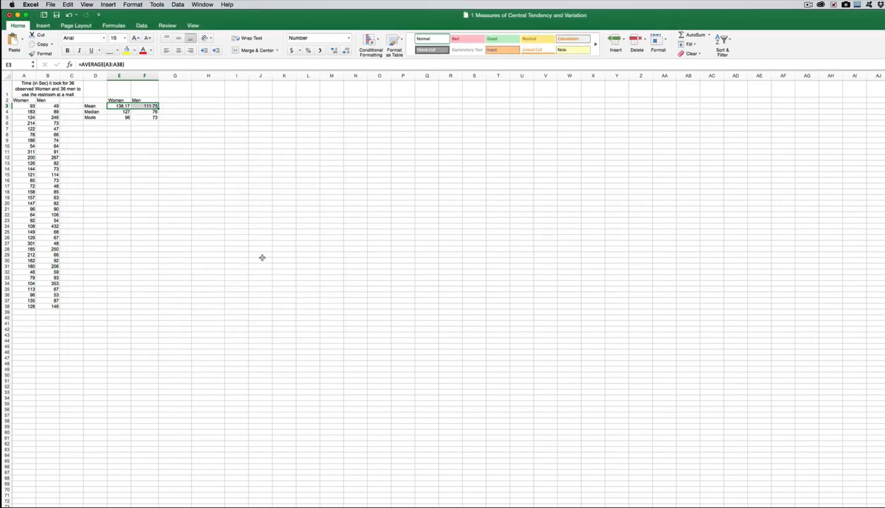
{"action": "mouse_move", "coordinate": [248, 225]}
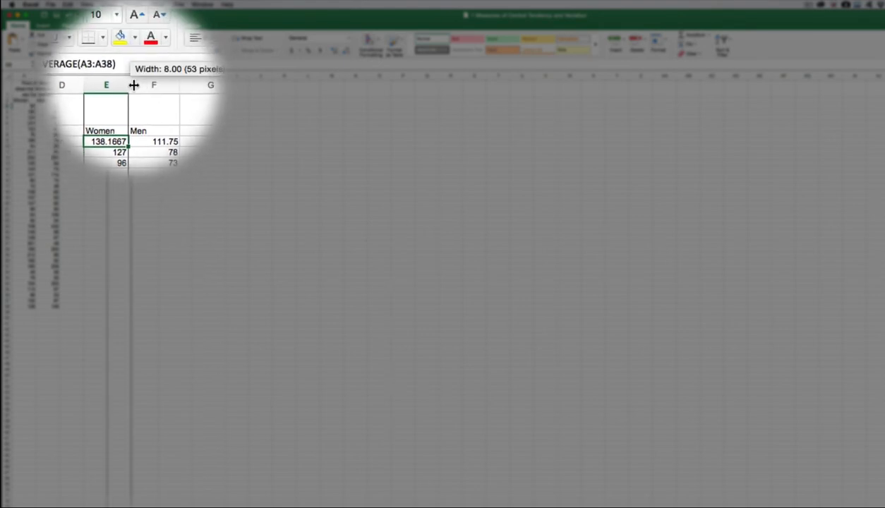
{"action": "left_click_drag", "start_coordinate": [129, 85], "coordinate": [142, 84]}
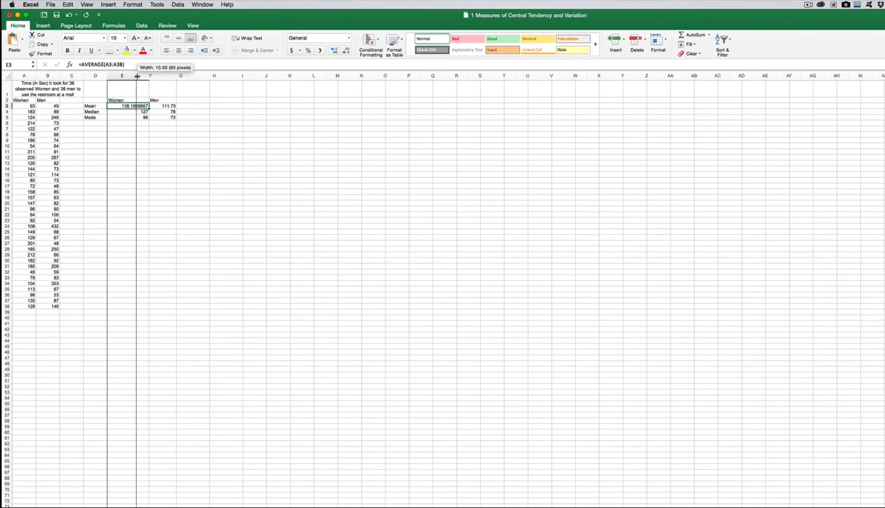
Reapply the plain Number format with 2 decimals to E3:F3, showing 138.17 and 111.75
{"action": "right_click", "coordinate": [122, 106]}
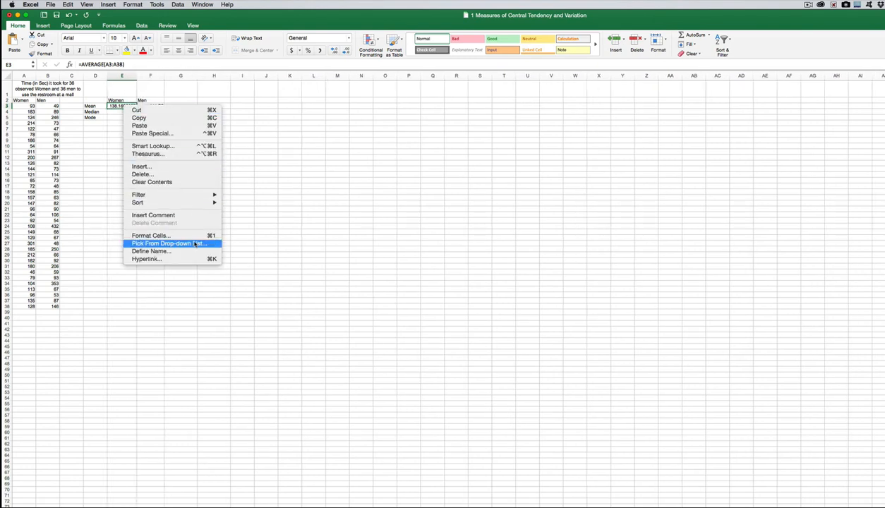
{"action": "left_click", "coordinate": [150, 235]}
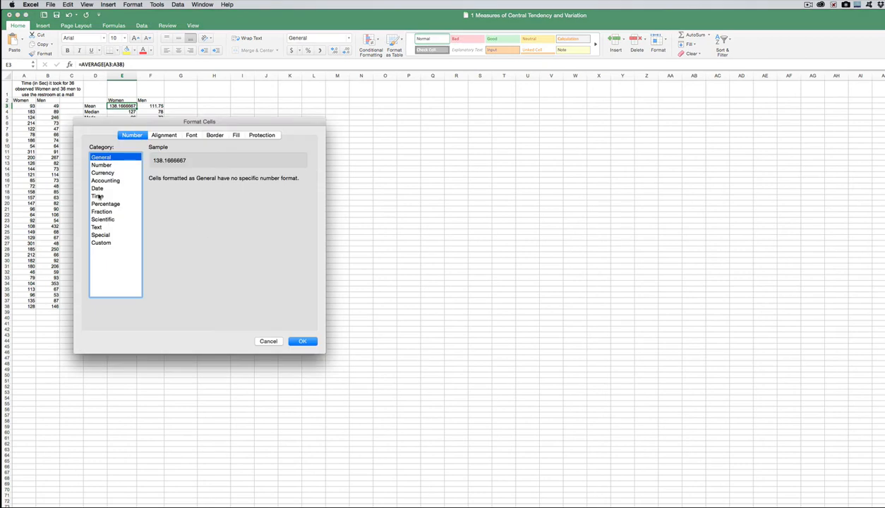
{"action": "left_click", "coordinate": [101, 165]}
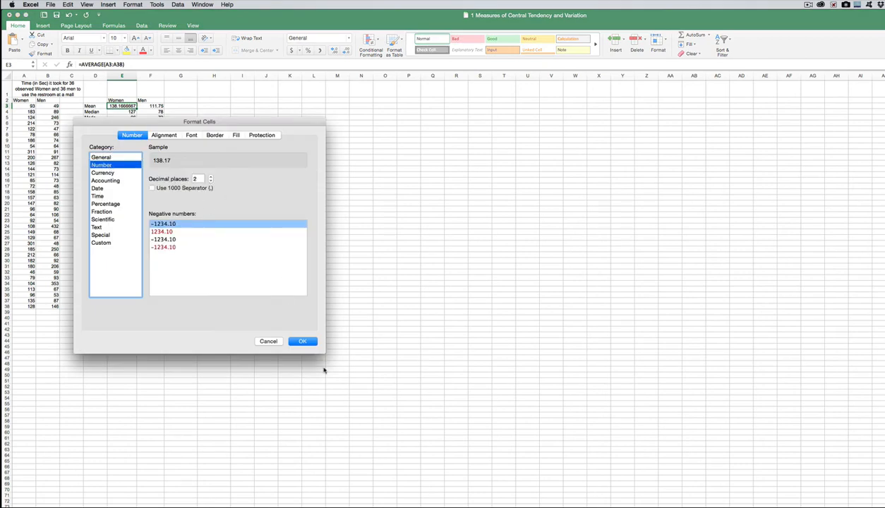
{"action": "left_click", "coordinate": [302, 341]}
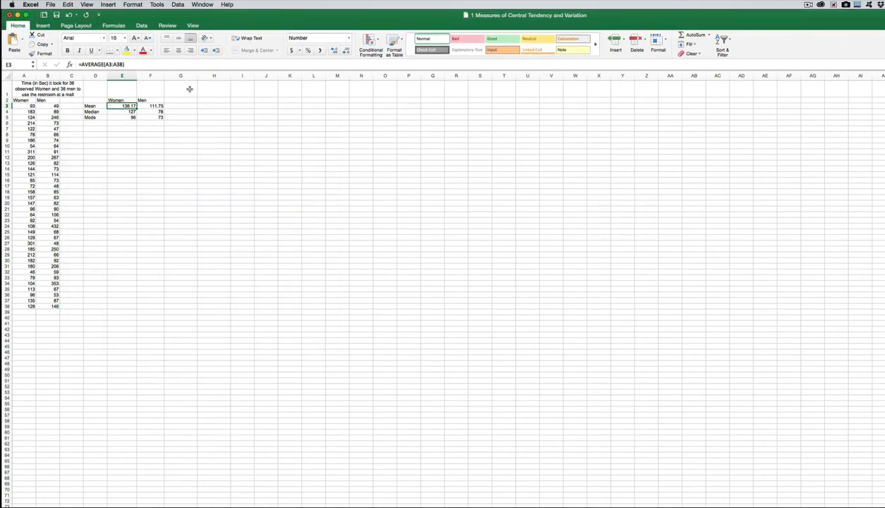
{"action": "left_click", "coordinate": [95, 134]}
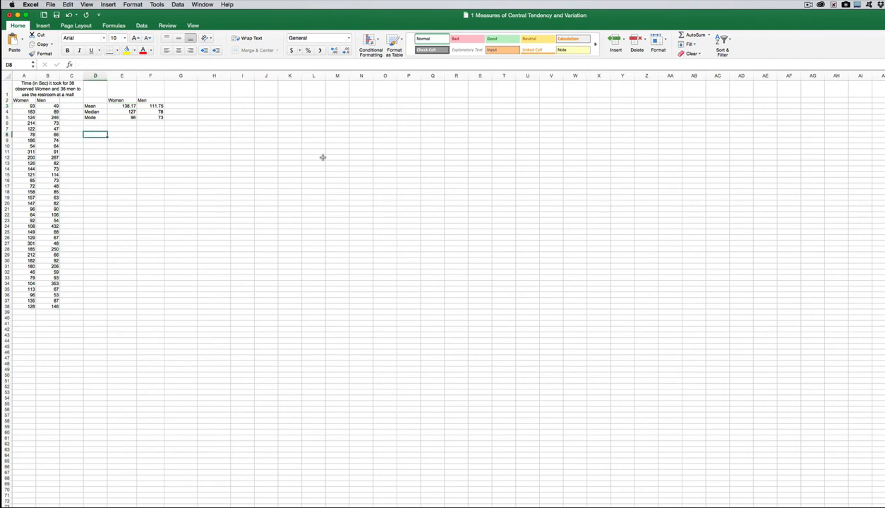
Label a StDev row and compute =STDEV.S(A3:A38) of the Women times, filling it to the Men column
{"action": "type", "text": "S"}
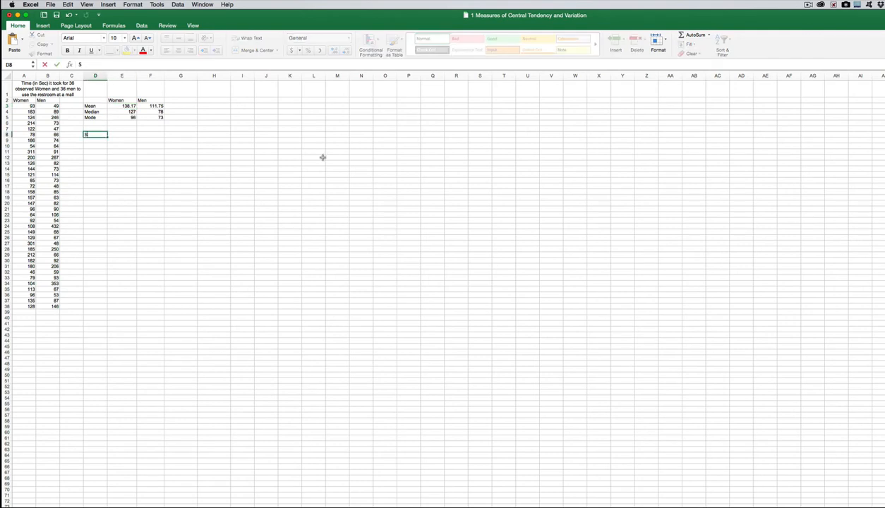
{"action": "type", "text": "tandard"}
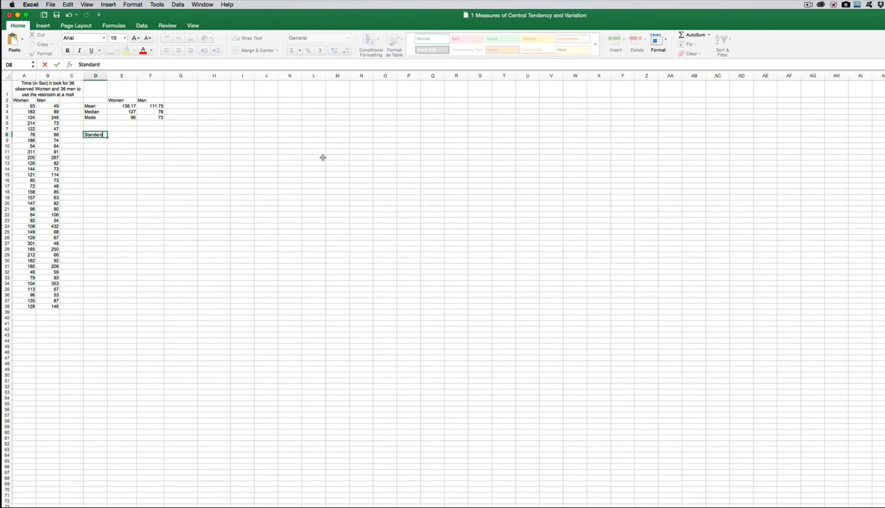
{"action": "type", "text": "StD"}
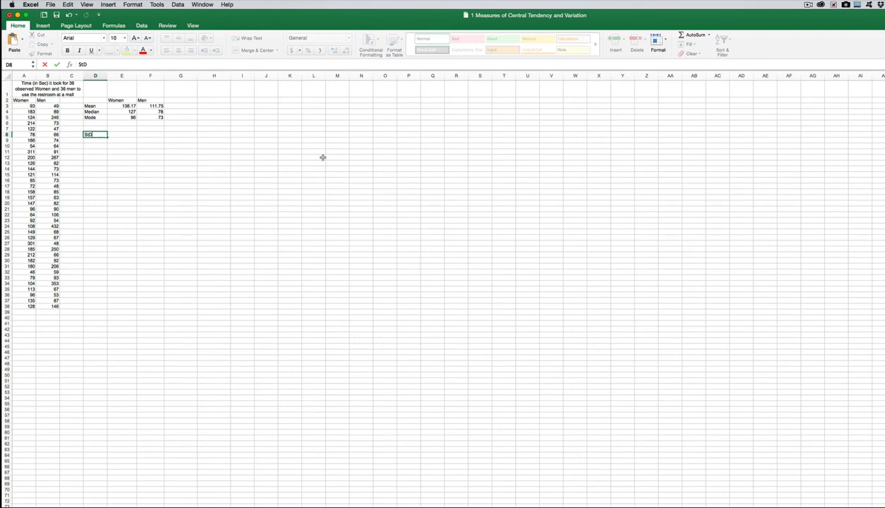
{"action": "type", "text": "Dev"}
{"action": "left_click", "coordinate": [122, 135]}
{"action": "type", "text": "="}
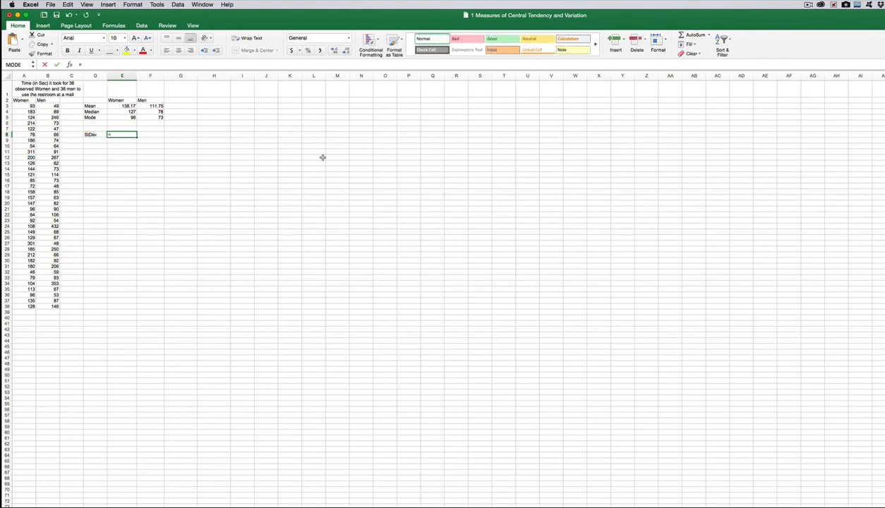
{"action": "type", "text": "STDEV"}
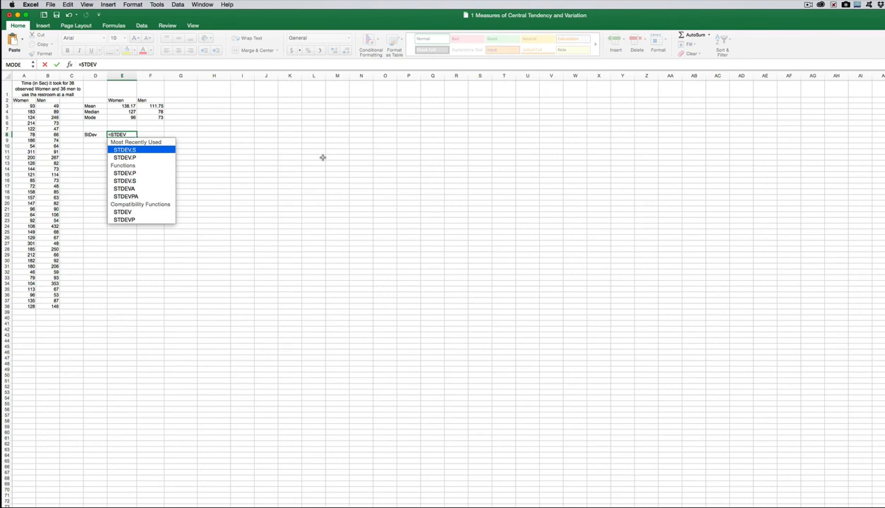
{"action": "mouse_move", "coordinate": [124, 157]}
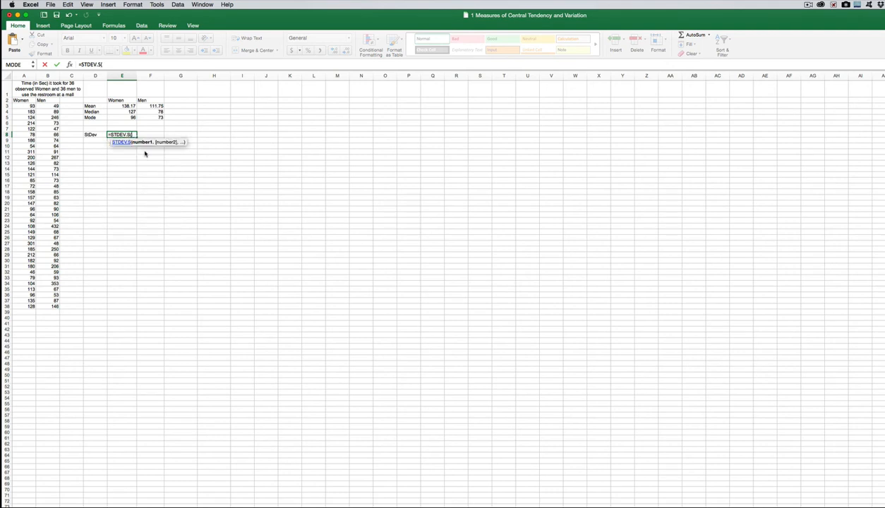
{"action": "left_click", "coordinate": [24, 106]}
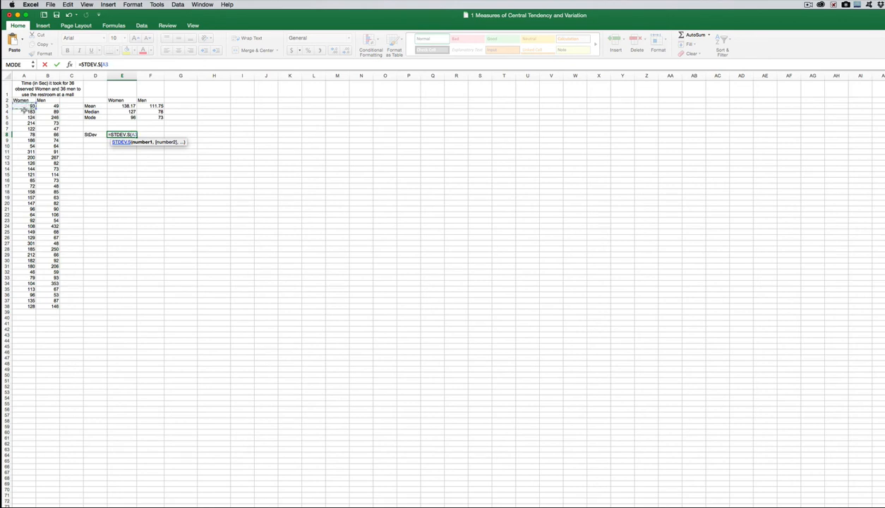
{"action": "left_click_drag", "start_coordinate": [32, 106], "coordinate": [32, 307]}
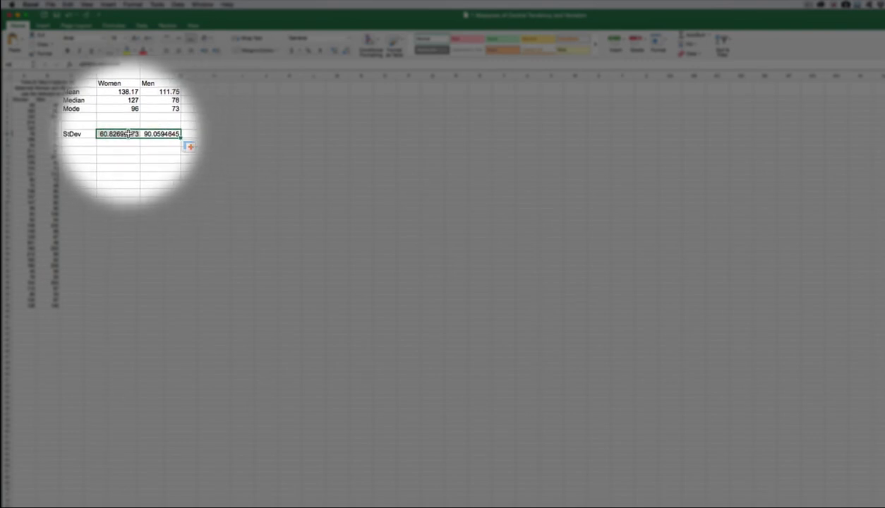
Format the StDev results as Number with 2 decimals (60.83 for Women)
{"action": "right_click", "coordinate": [117, 134]}
{"action": "type", "text": "RANG"}
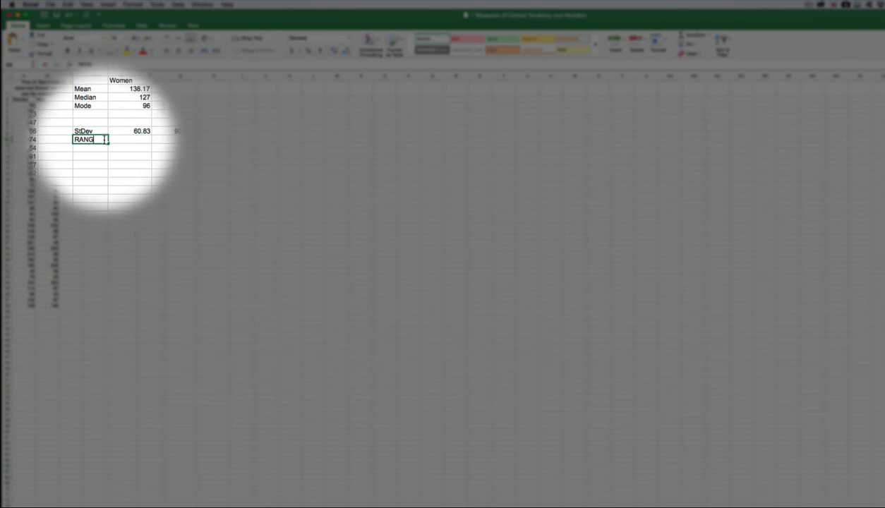
Commit the Range label in D9 beneath StDev and return to the Women data
{"action": "key", "text": "Return"}
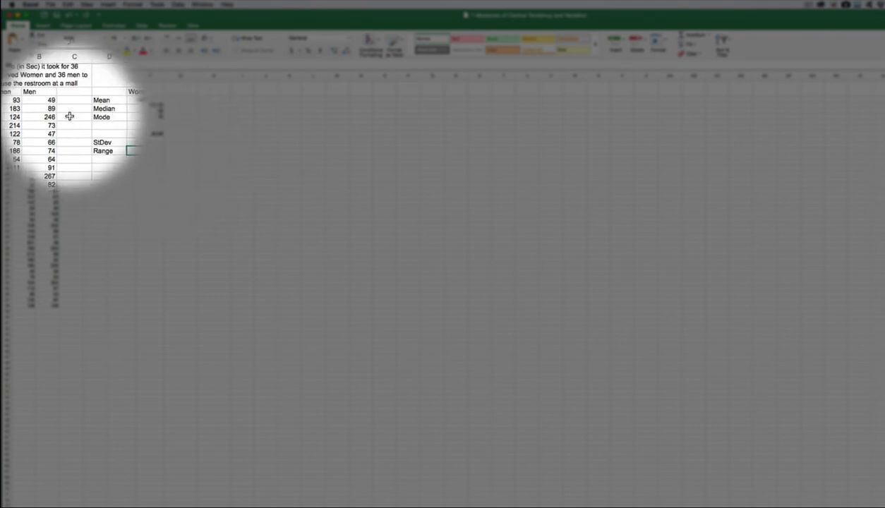
{"action": "scroll", "scroll_direction": "down", "scroll_amount": 3}
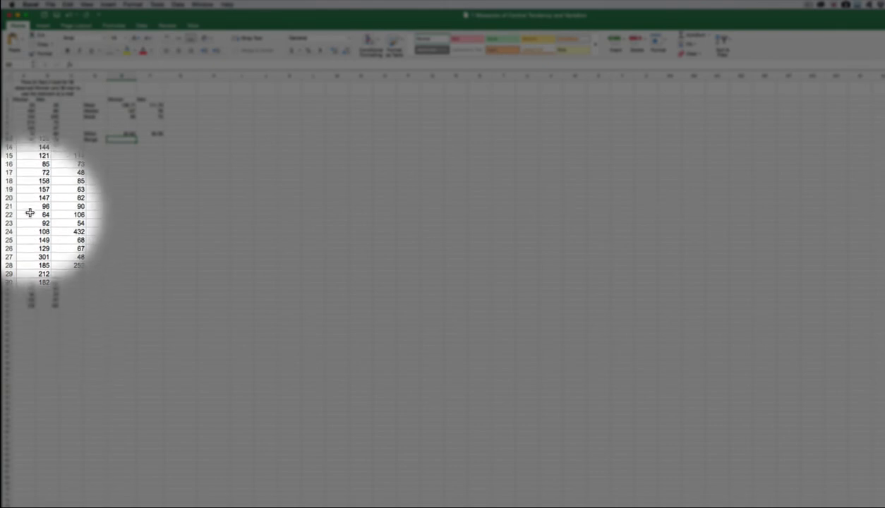
{"action": "scroll", "scroll_direction": "up", "scroll_amount": 3}
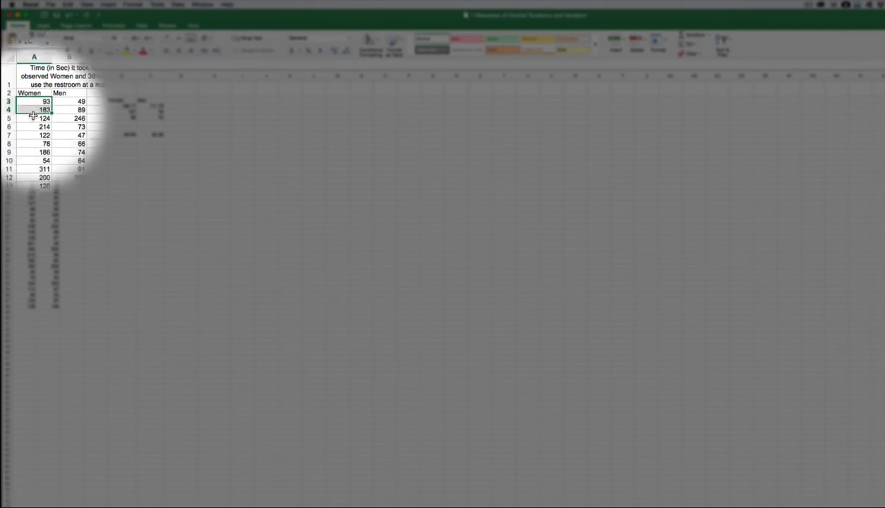
{"action": "scroll", "scroll_direction": "down", "scroll_amount": 3}
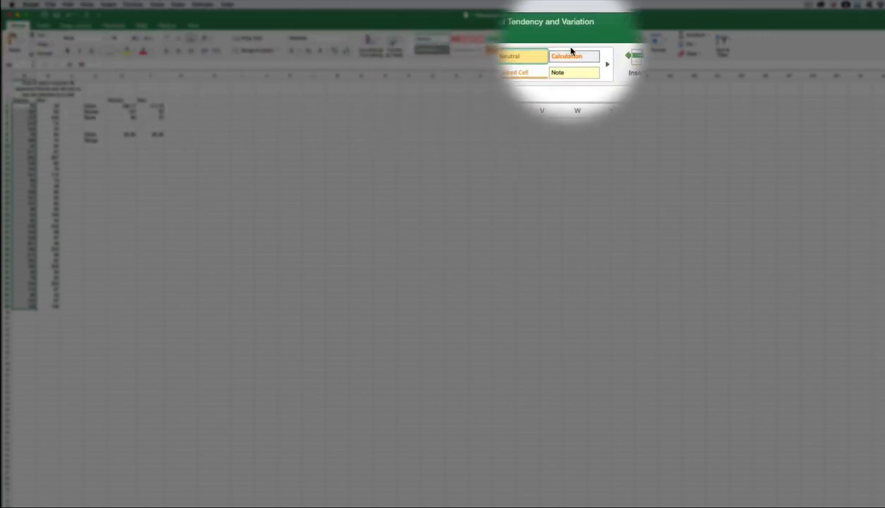
{"action": "left_click", "coordinate": [722, 57]}
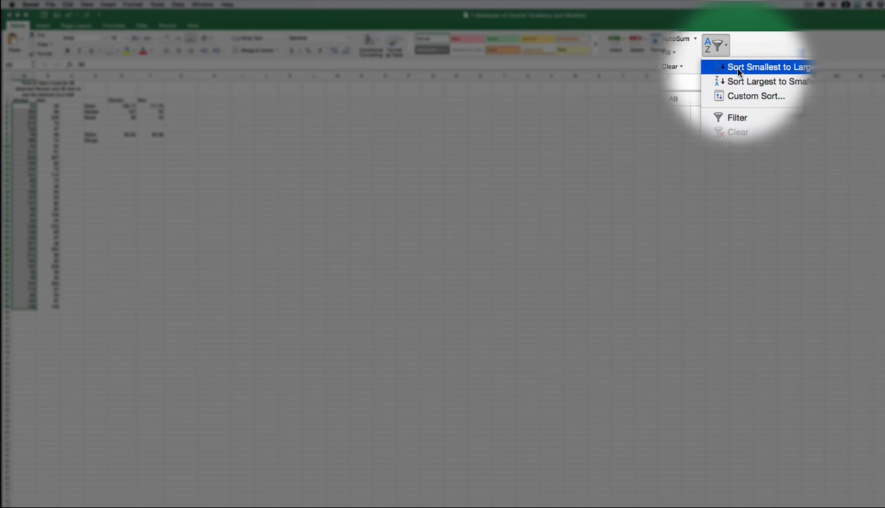
{"action": "left_click", "coordinate": [769, 67]}
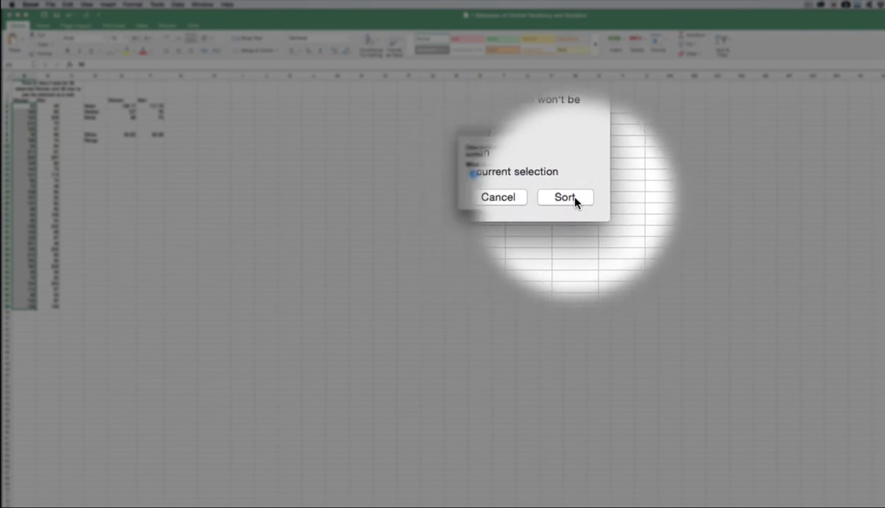
{"action": "left_click", "coordinate": [565, 197]}
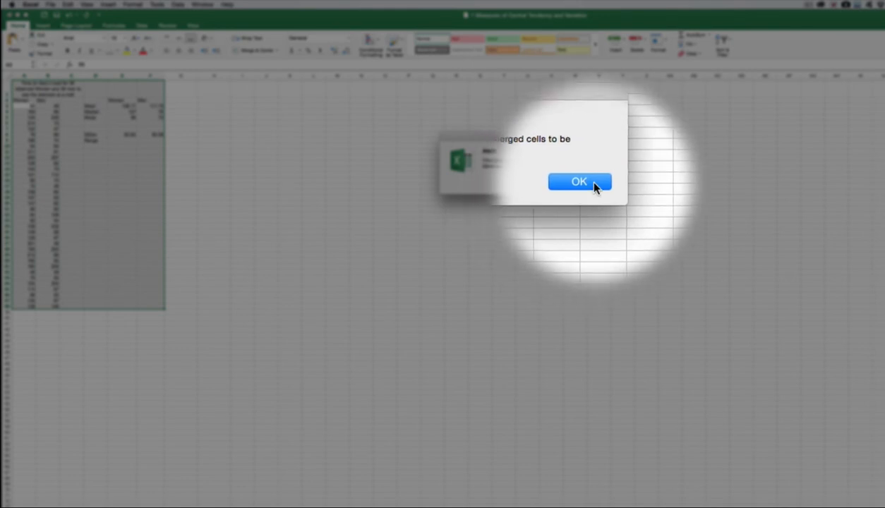
{"action": "left_click", "coordinate": [578, 182]}
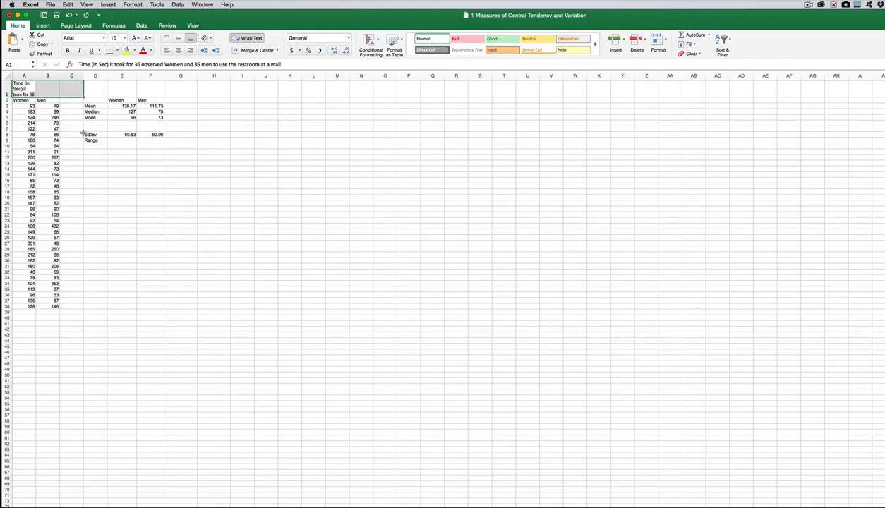
{"action": "left_click_drag", "start_coordinate": [23, 106], "coordinate": [23, 306]}
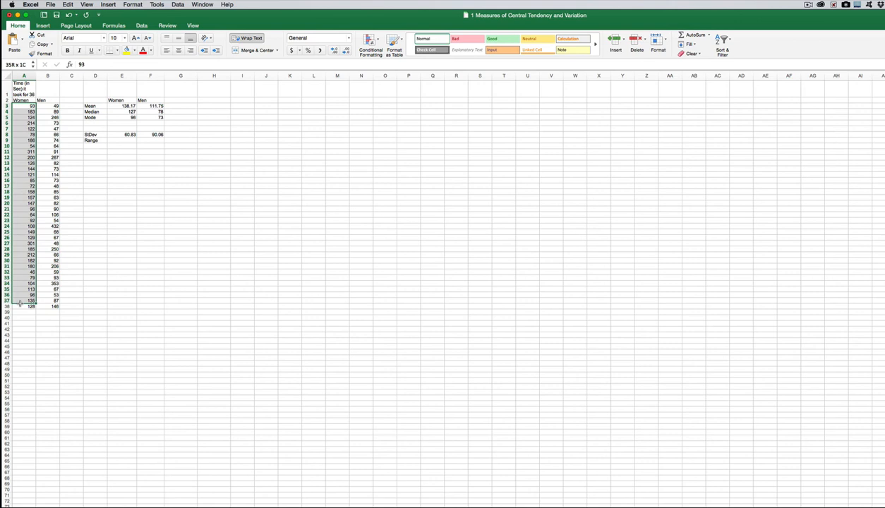
{"action": "left_click", "coordinate": [723, 38]}
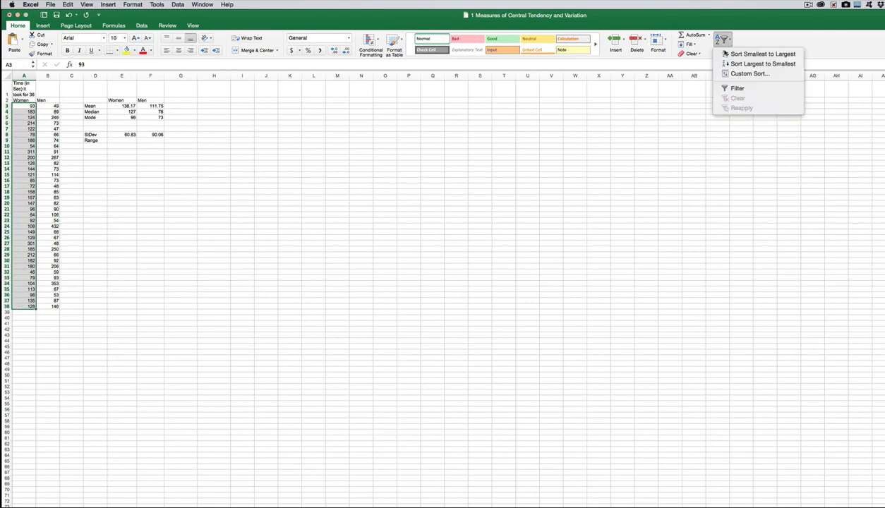
{"action": "left_click", "coordinate": [763, 54]}
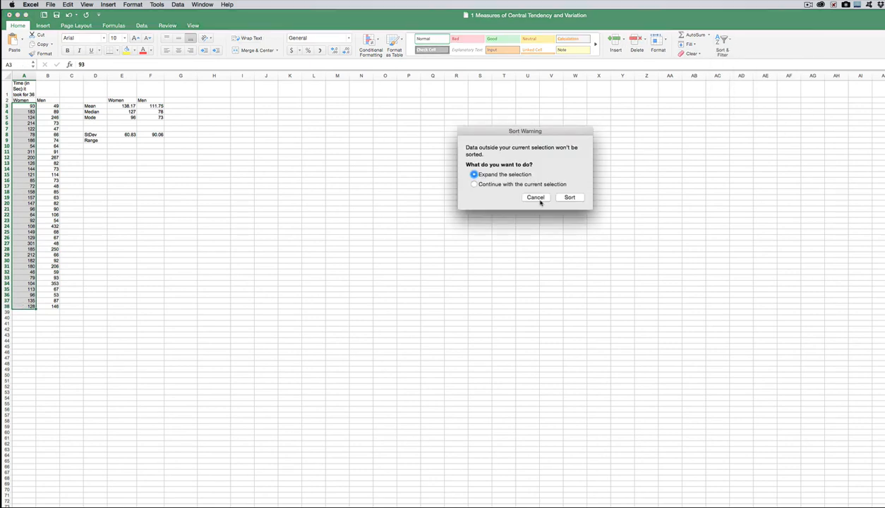
{"action": "left_click", "coordinate": [569, 196]}
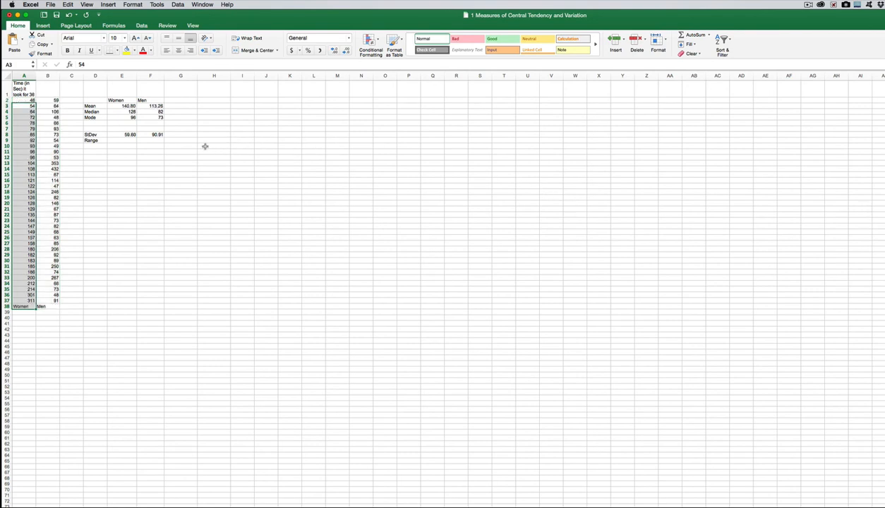
{"action": "left_click", "coordinate": [24, 100]}
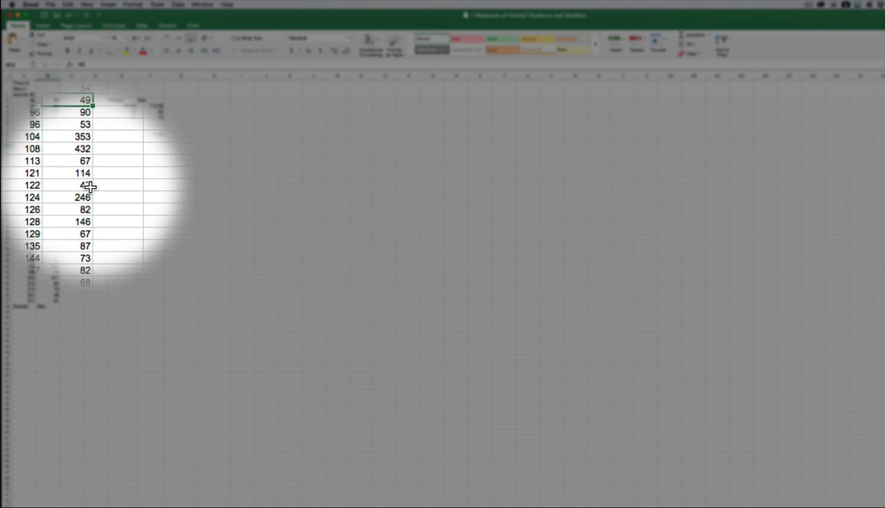
{"action": "scroll", "scroll_direction": "up", "scroll_amount": 3}
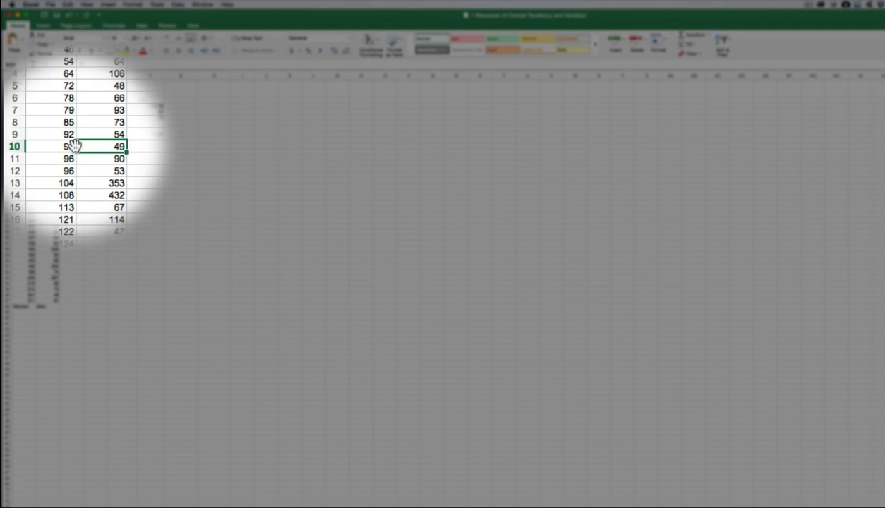
{"action": "scroll", "scroll_direction": "down", "scroll_amount": 3}
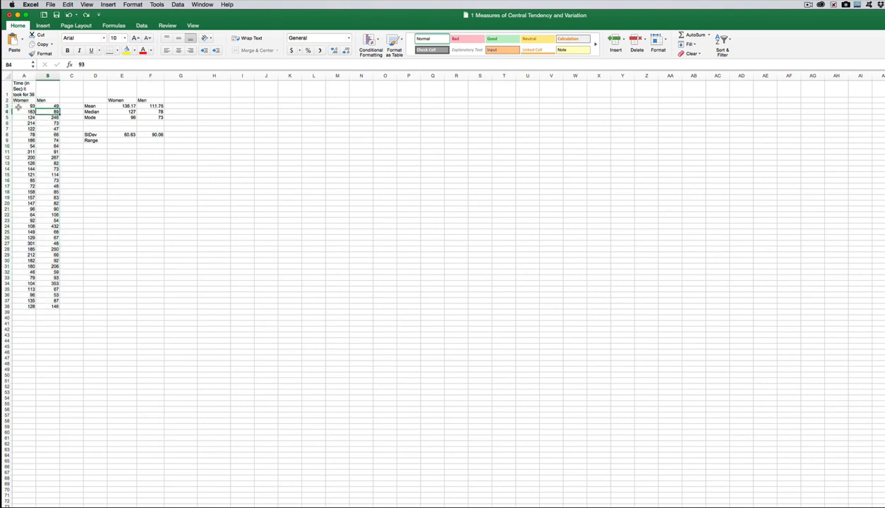
Sort the Women times A3:A38 smallest to largest, continuing with the current selection only
{"action": "left_click_drag", "start_coordinate": [24, 105], "coordinate": [24, 244]}
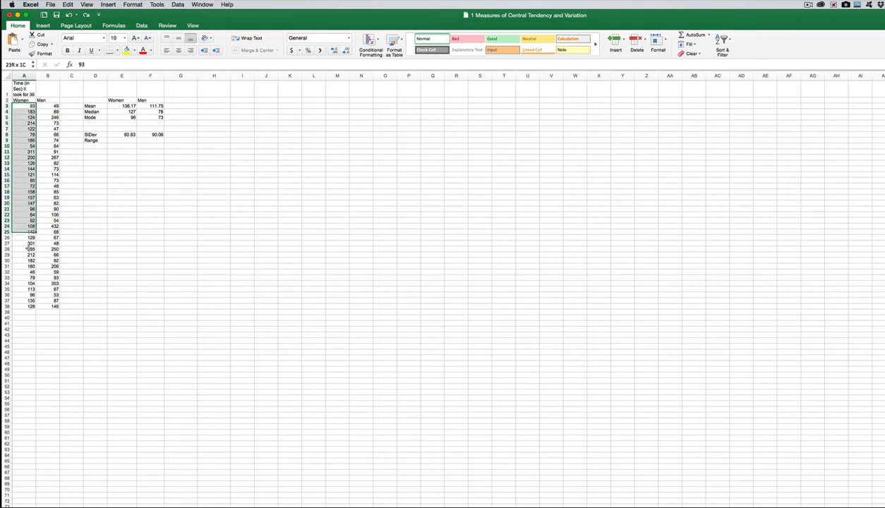
{"action": "left_click", "coordinate": [23, 105]}
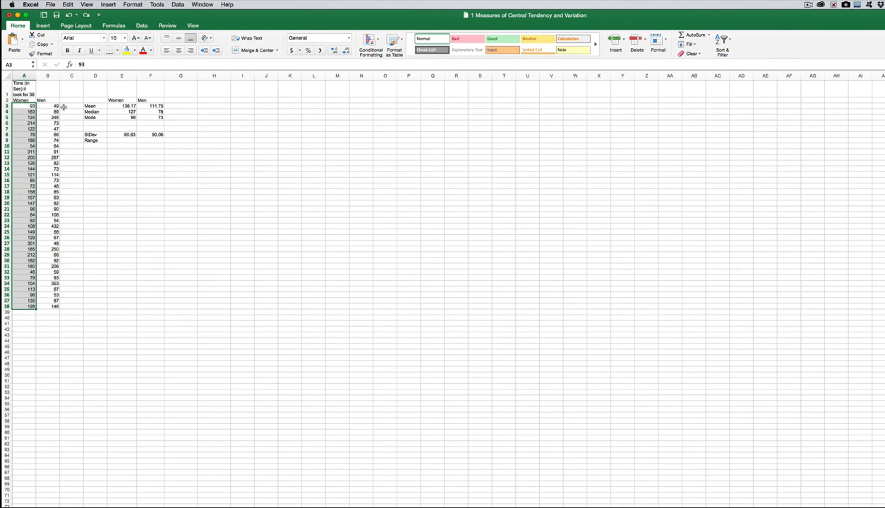
{"action": "mouse_move", "coordinate": [190, 98]}
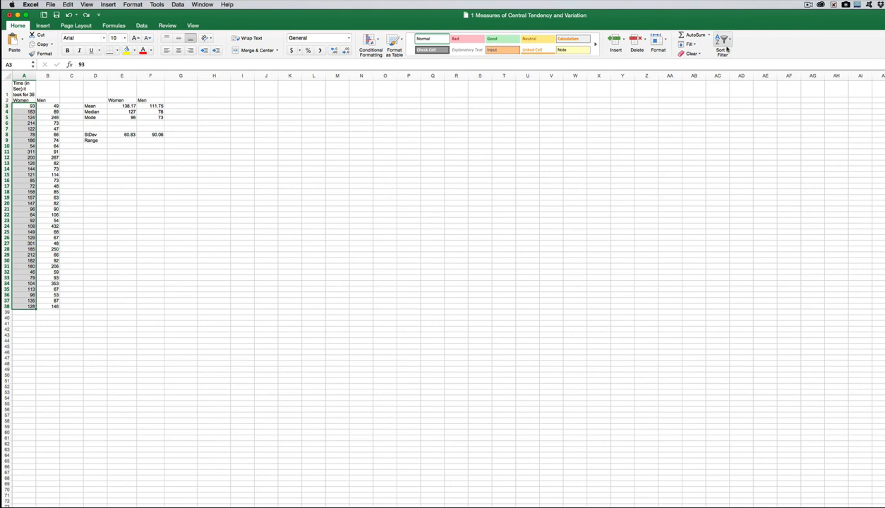
{"action": "left_click", "coordinate": [721, 40]}
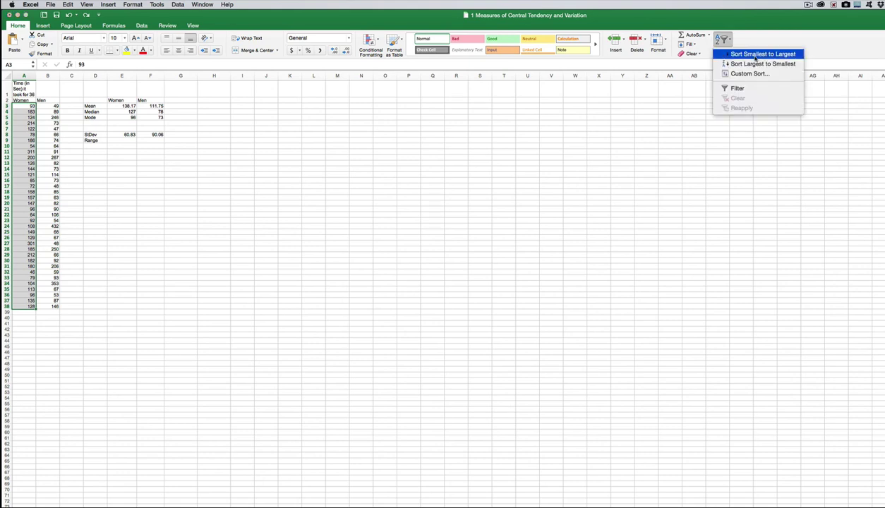
{"action": "left_click", "coordinate": [764, 54]}
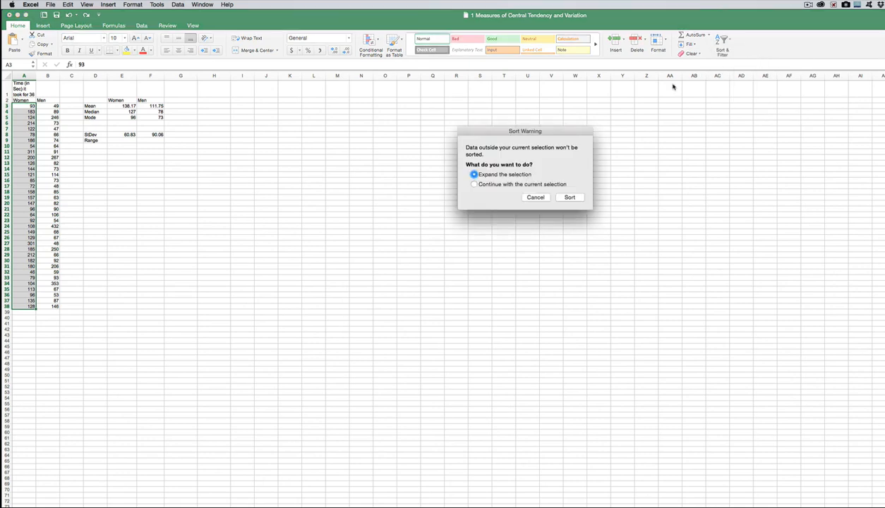
{"action": "left_click", "coordinate": [474, 185]}
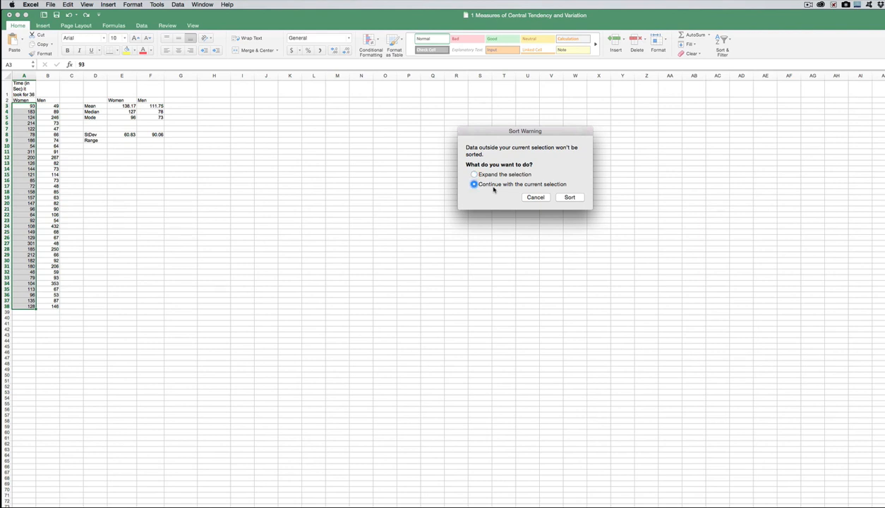
{"action": "left_click", "coordinate": [570, 197]}
{"action": "type", "text": "=A38-A3"}
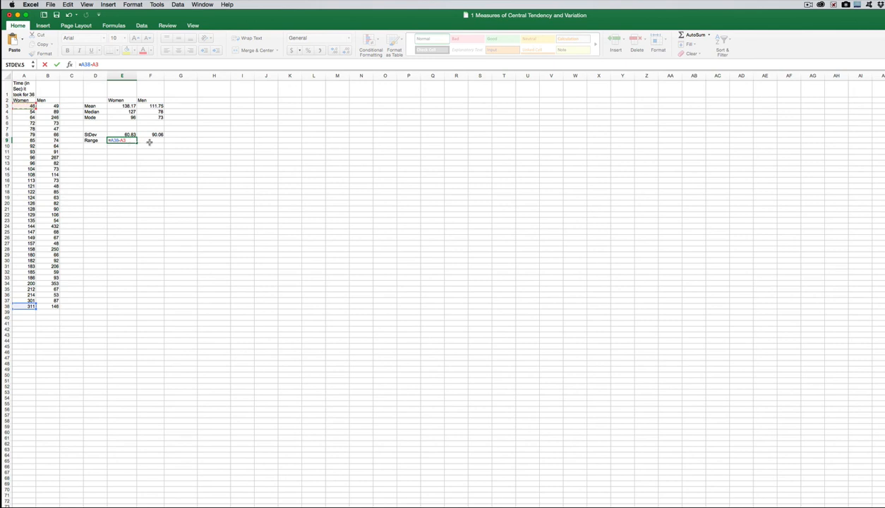
Enter =A38-A3 as the Women range (265) and reuse it for the Men range =B38-B3 (97)
{"action": "key", "text": "Return"}
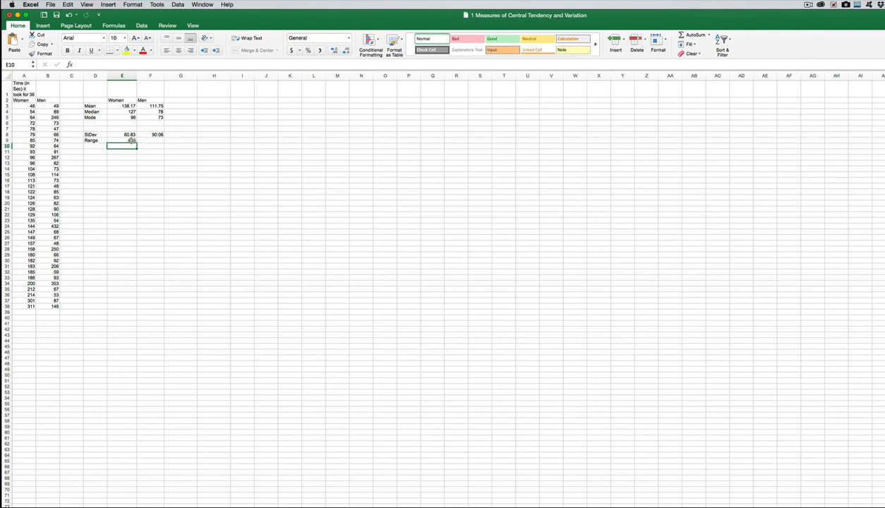
{"action": "left_click", "coordinate": [122, 139]}
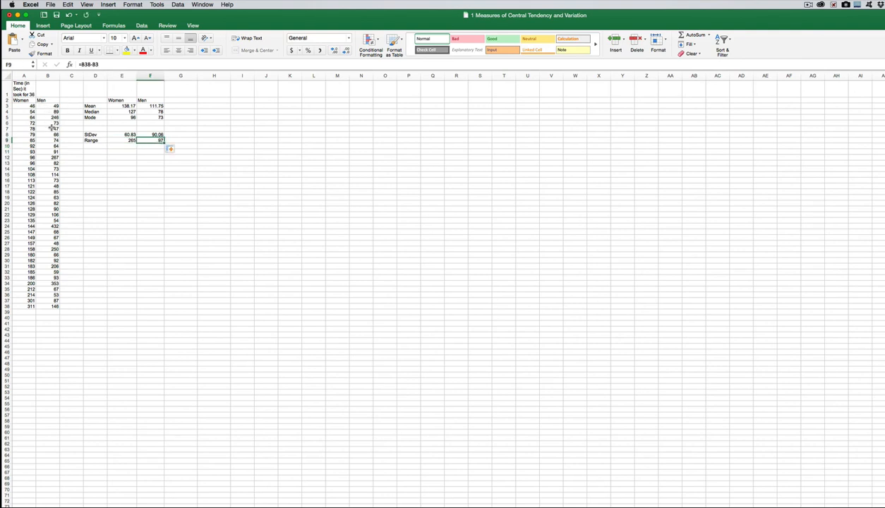
{"action": "mouse_move", "coordinate": [46, 106]}
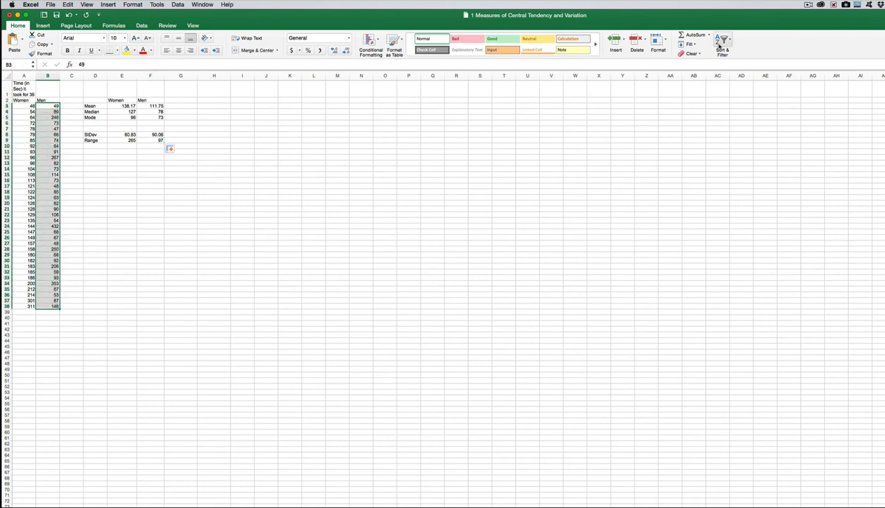
Sort the Men times B3:B38 smallest to largest with the current selection, updating the Men range to 385
{"action": "left_click", "coordinate": [720, 39]}
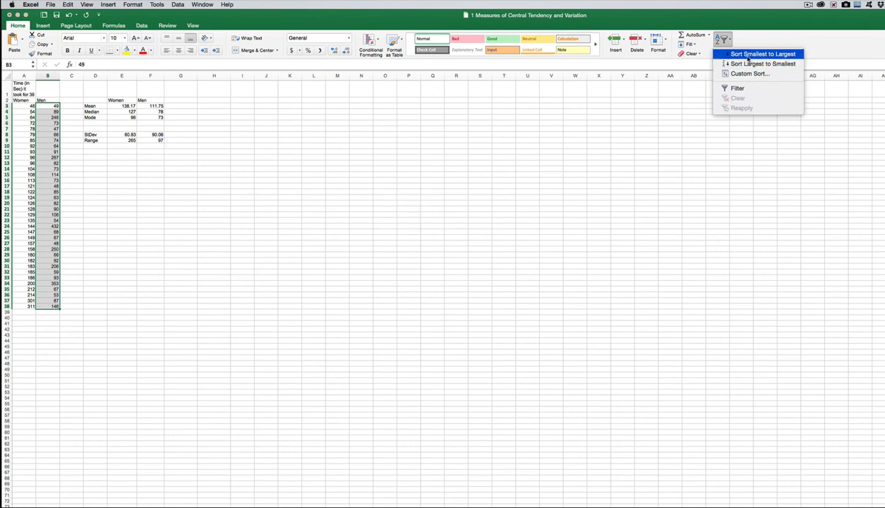
{"action": "left_click", "coordinate": [763, 53]}
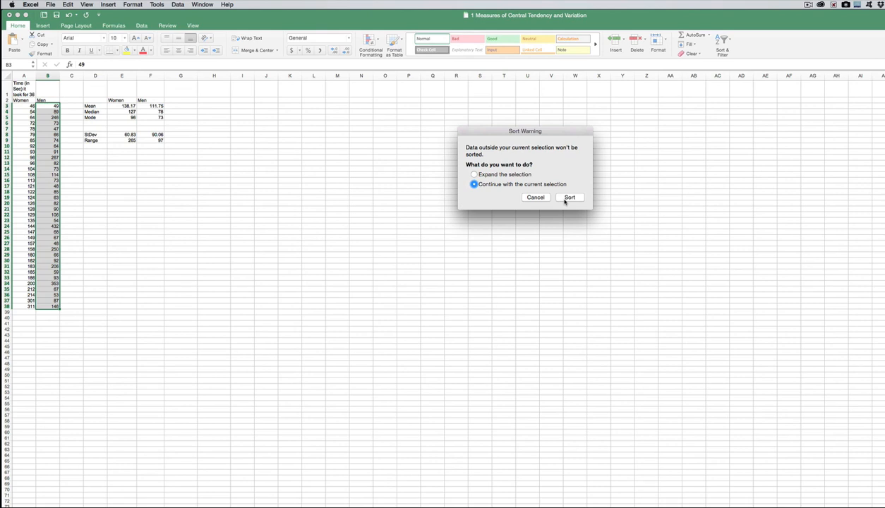
{"action": "left_click", "coordinate": [569, 196]}
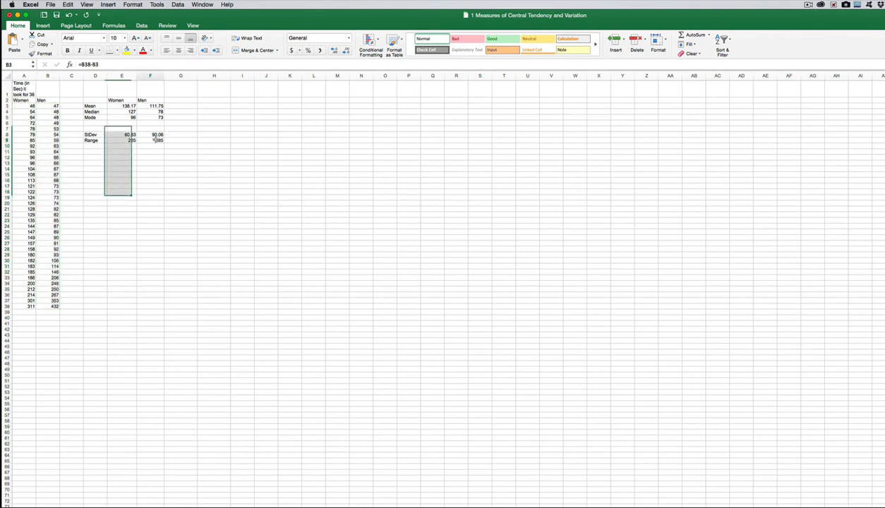
{"action": "left_click", "coordinate": [151, 140]}
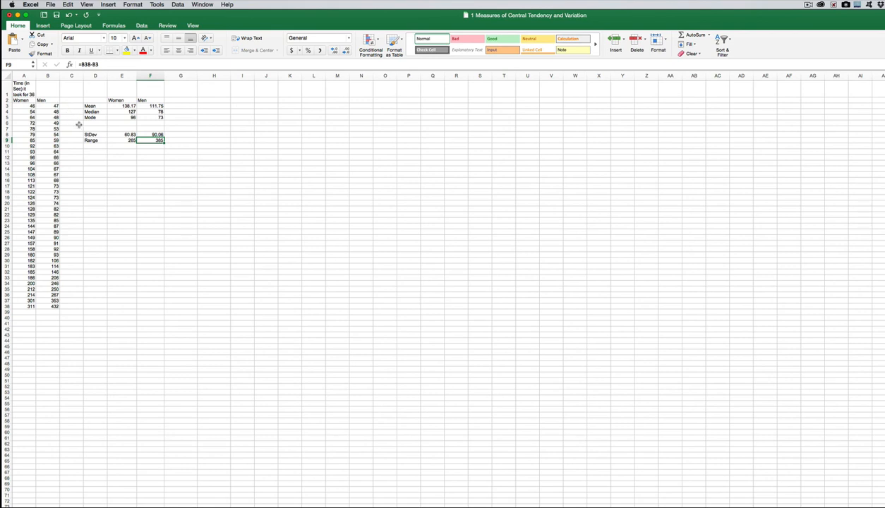
{"action": "mouse_move", "coordinate": [66, 133]}
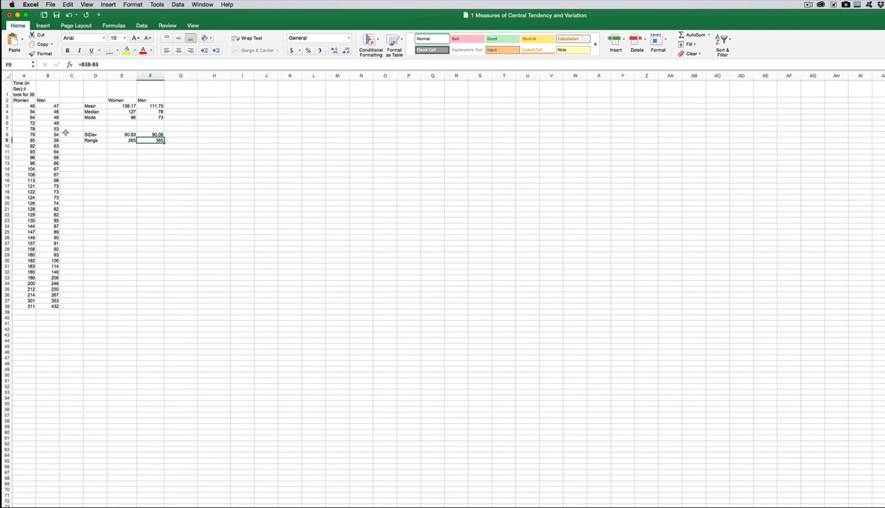